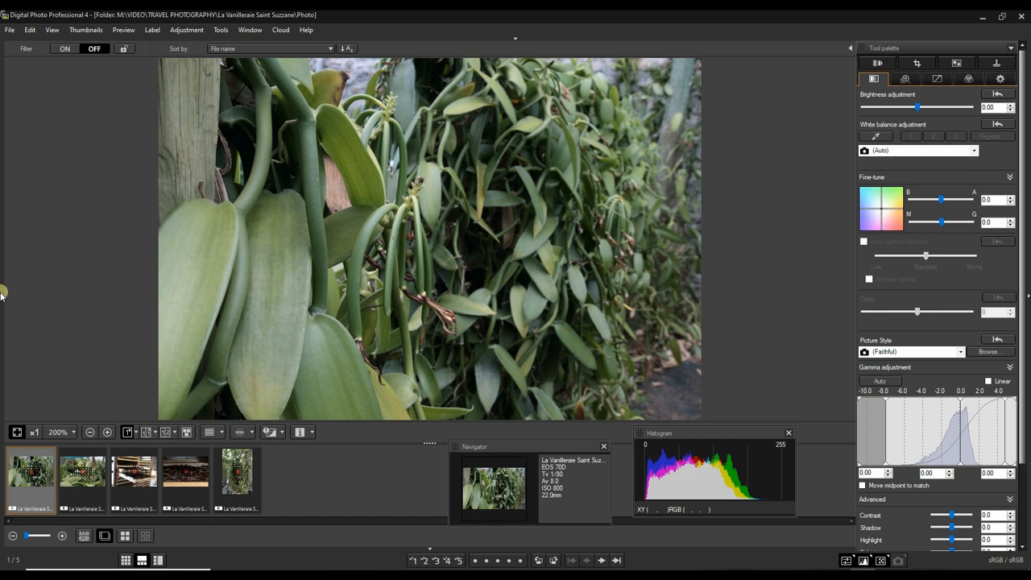
{"action": "mouse_move", "coordinate": [278, 337]}
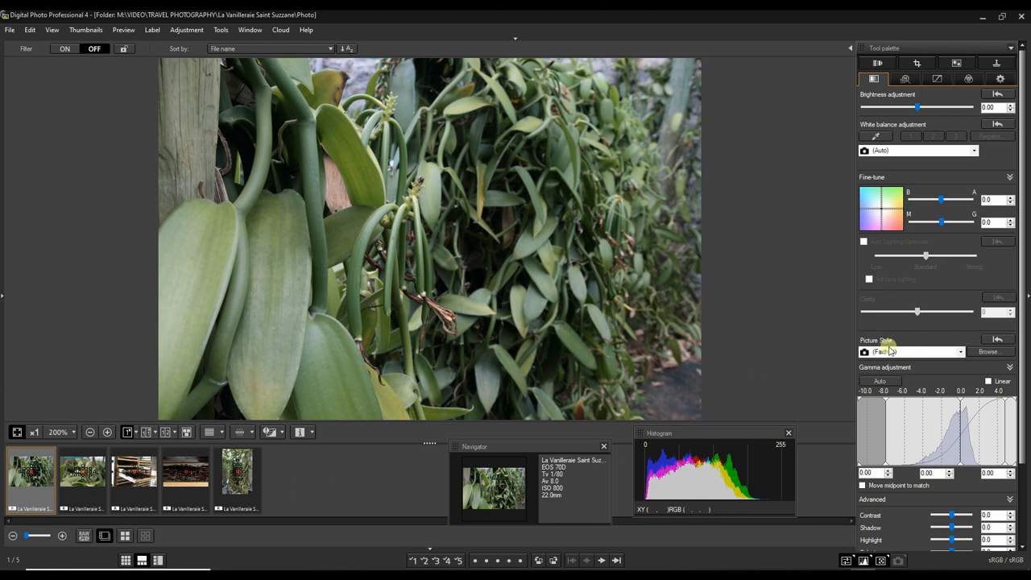
Select the vanilla leaves photo and set its Picture Style to Landscape
{"action": "left_click", "coordinate": [82, 481]}
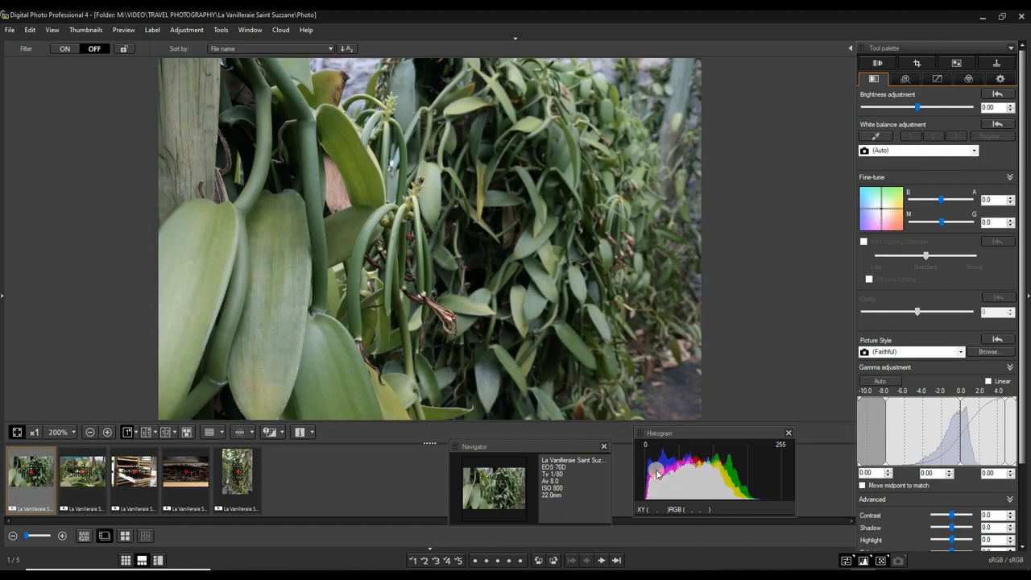
{"action": "left_click", "coordinate": [960, 351]}
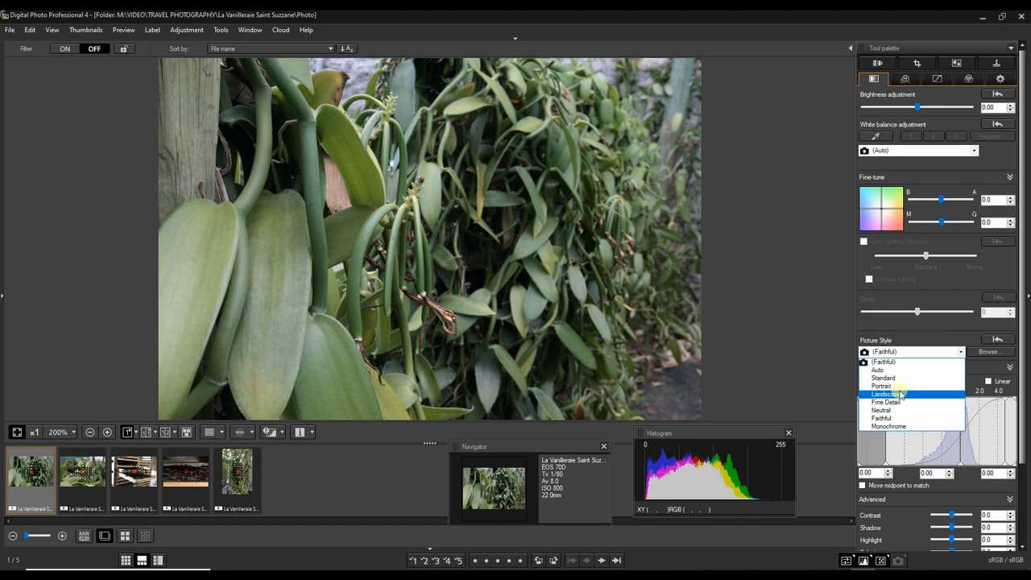
{"action": "left_click", "coordinate": [886, 393]}
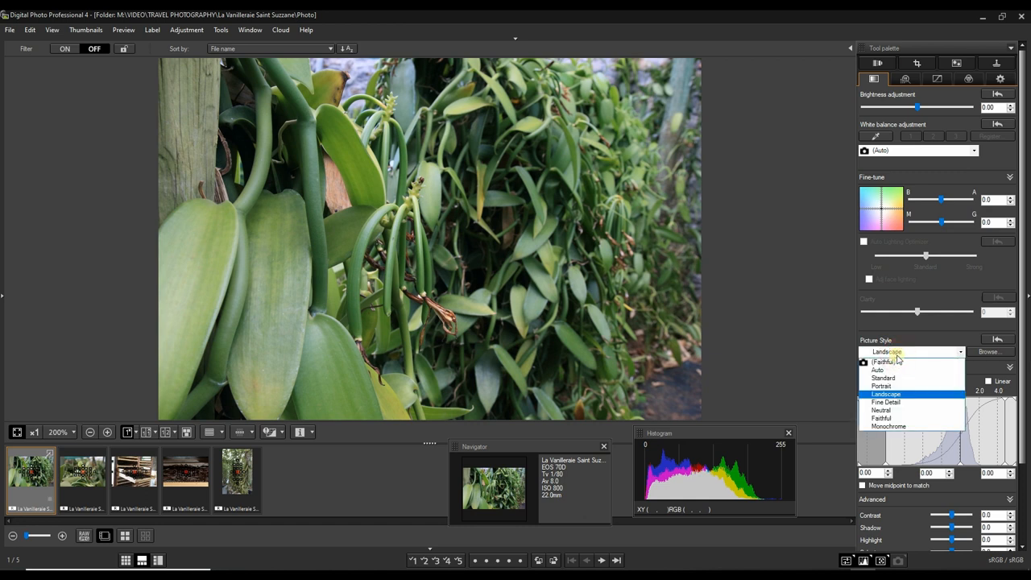
{"action": "left_click", "coordinate": [886, 393]}
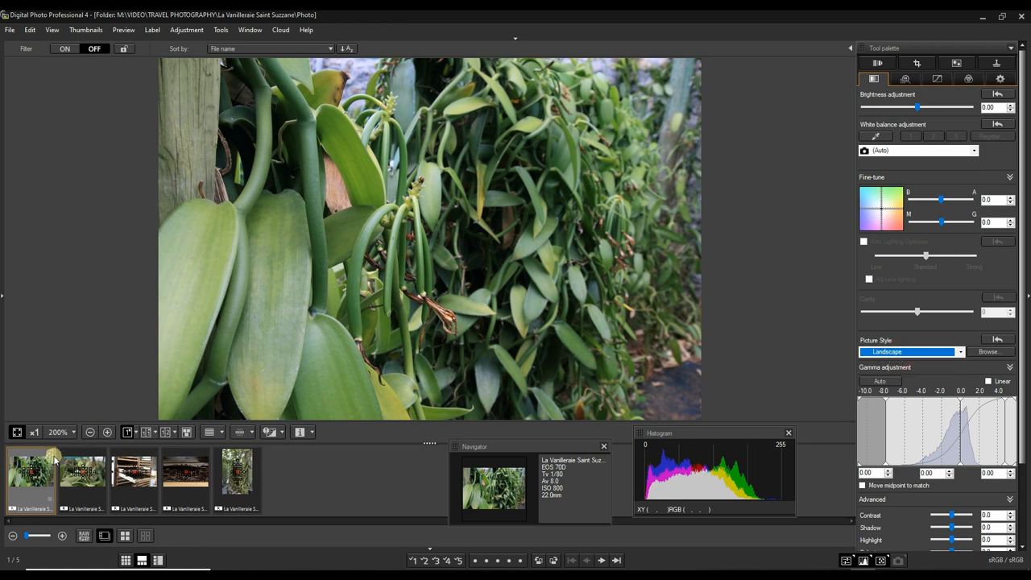
{"action": "mouse_move", "coordinate": [132, 367]}
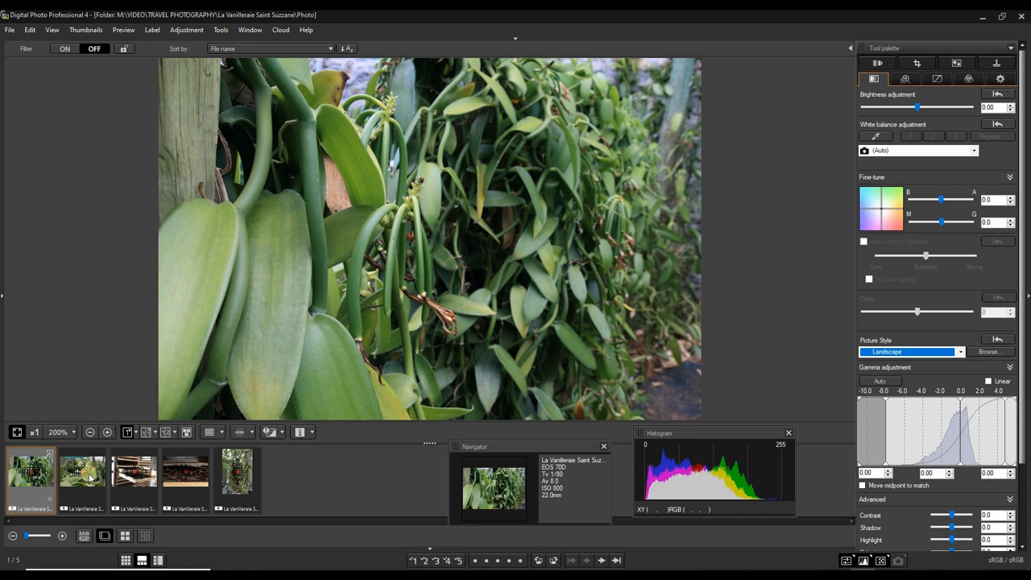
{"action": "mouse_move", "coordinate": [83, 477]}
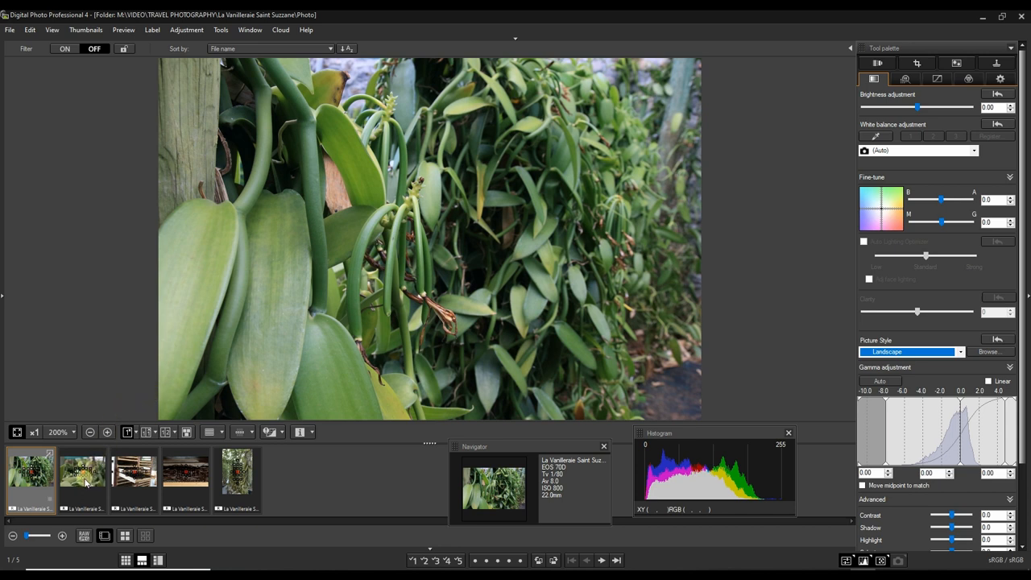
{"action": "left_click", "coordinate": [237, 476]}
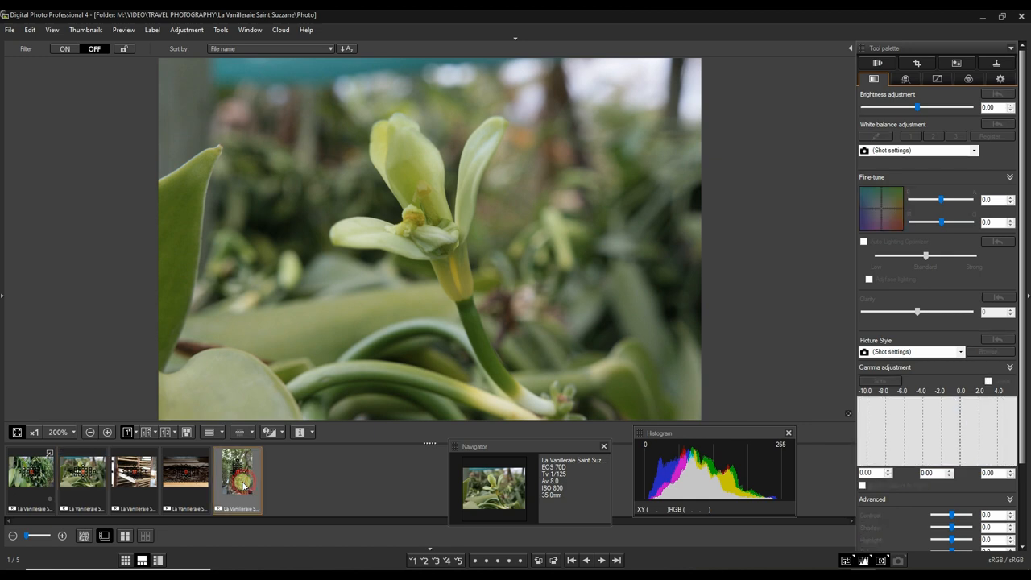
{"action": "left_click", "coordinate": [186, 475]}
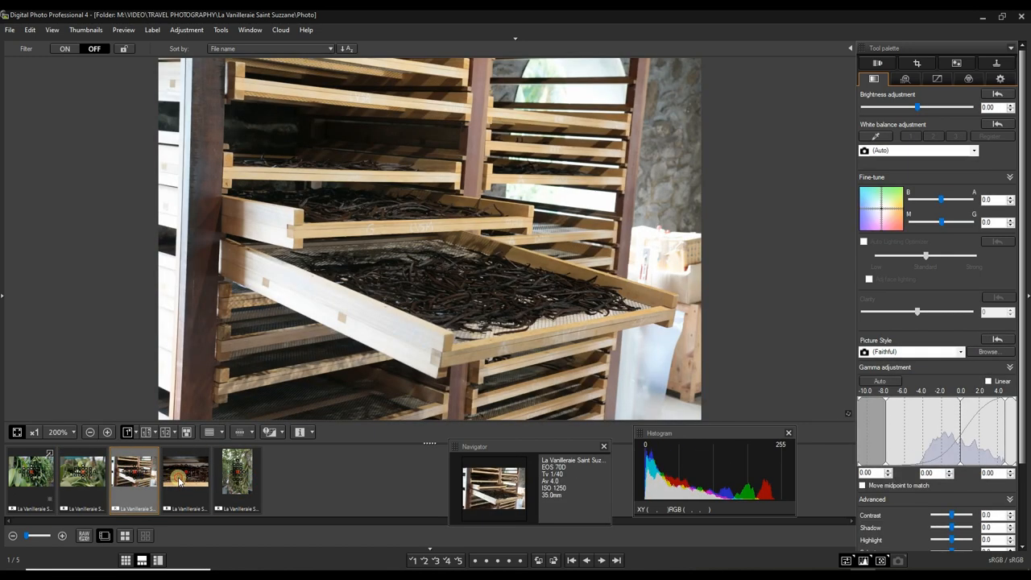
{"action": "left_click", "coordinate": [186, 470]}
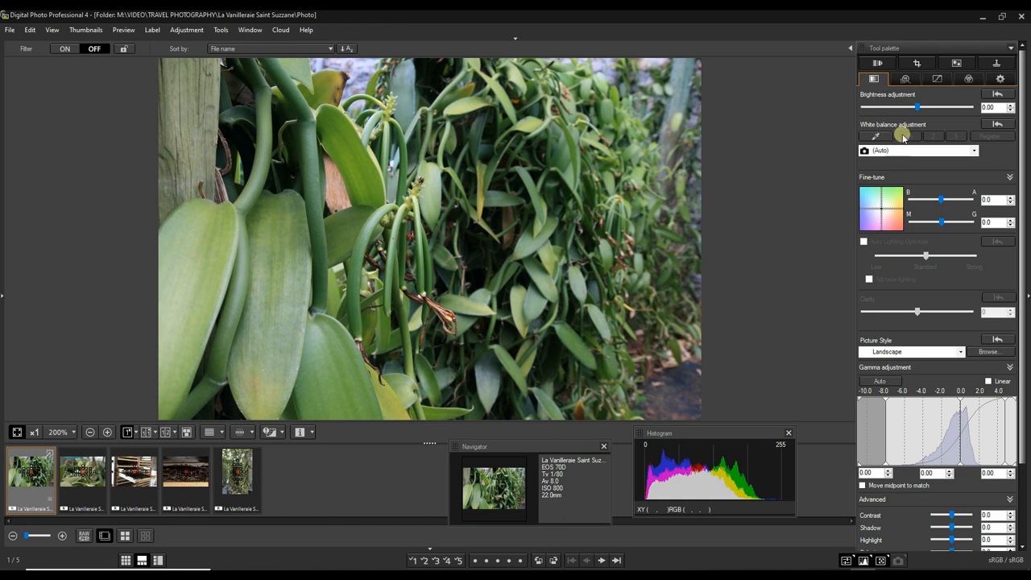
{"action": "mouse_move", "coordinate": [893, 164]}
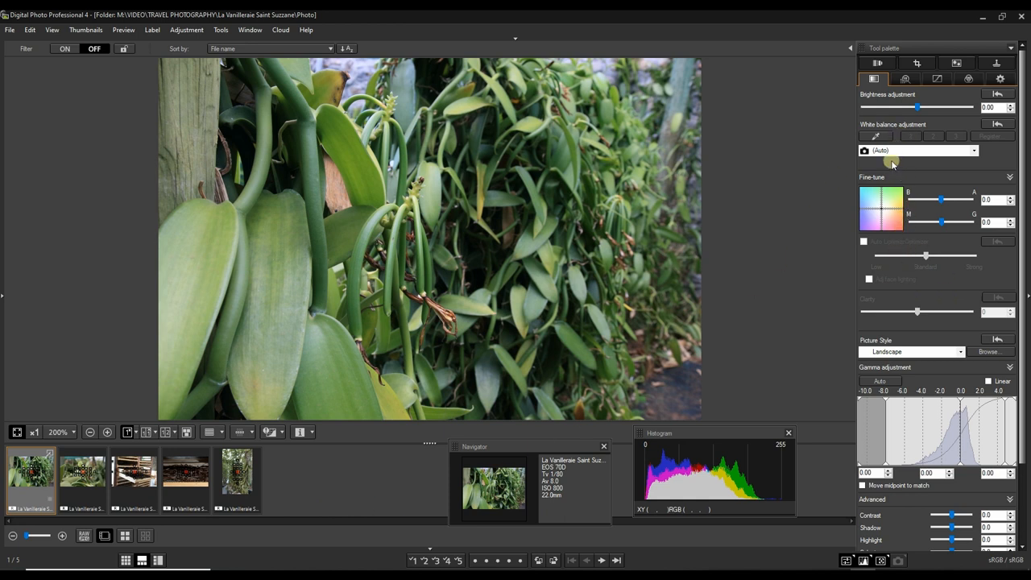
{"action": "mouse_move", "coordinate": [903, 133]}
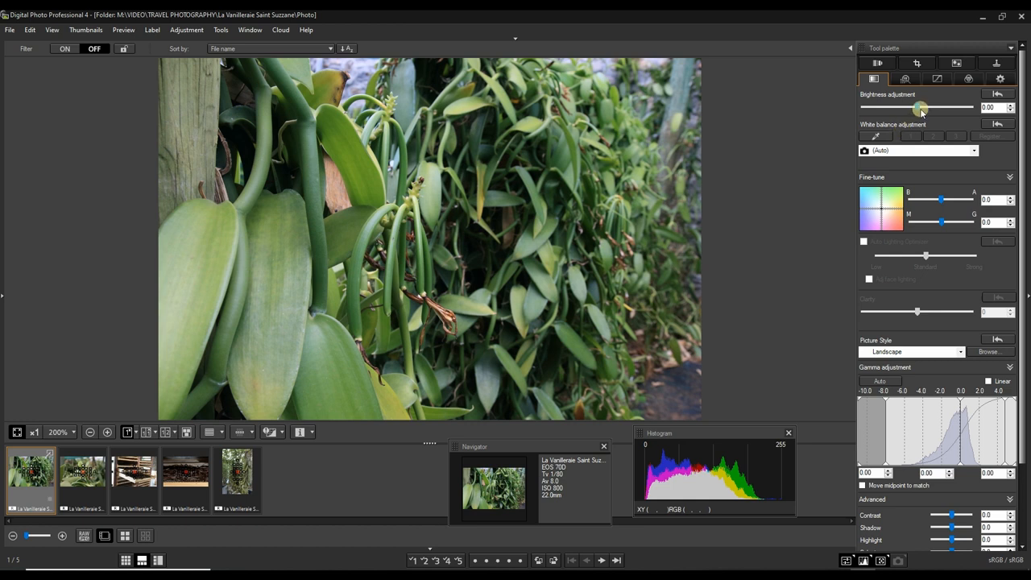
Raise the Brightness slider, then lift the Shadow and Color saturation sliders under Advanced
{"action": "left_click_drag", "start_coordinate": [922, 106], "coordinate": [922, 107]}
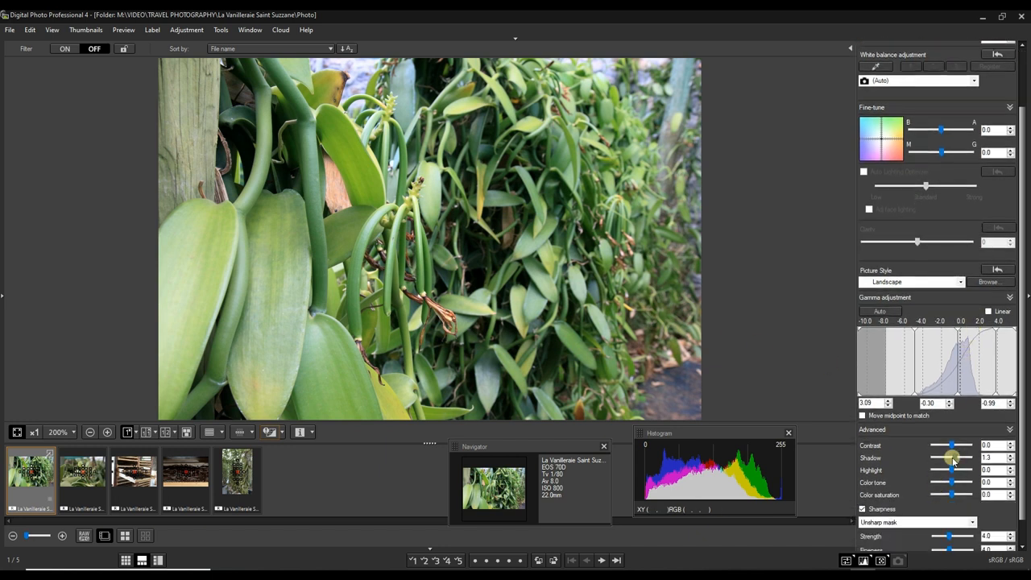
{"action": "left_click_drag", "start_coordinate": [954, 471], "coordinate": [943, 471]}
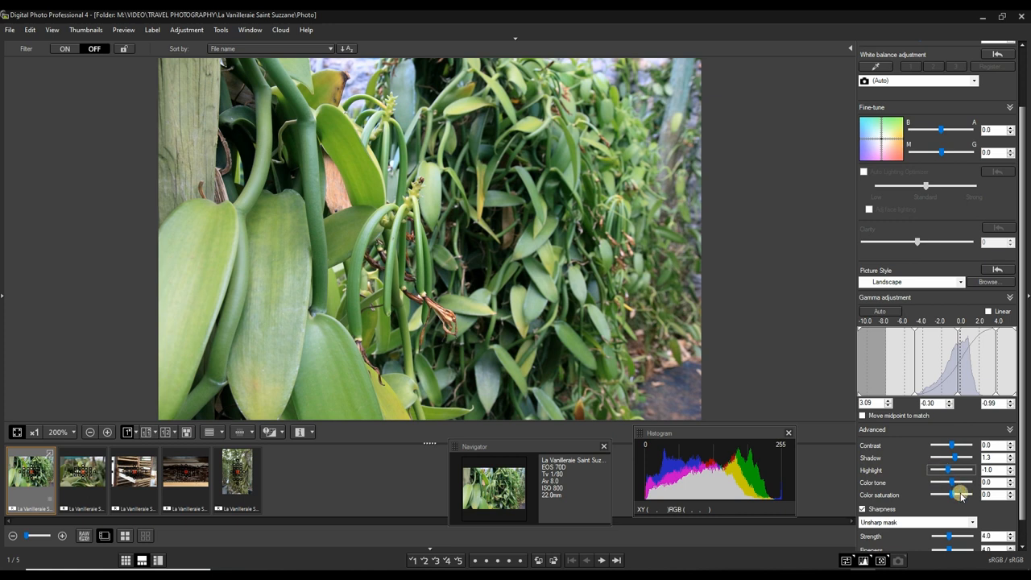
{"action": "left_click_drag", "start_coordinate": [954, 494], "coordinate": [937, 494]}
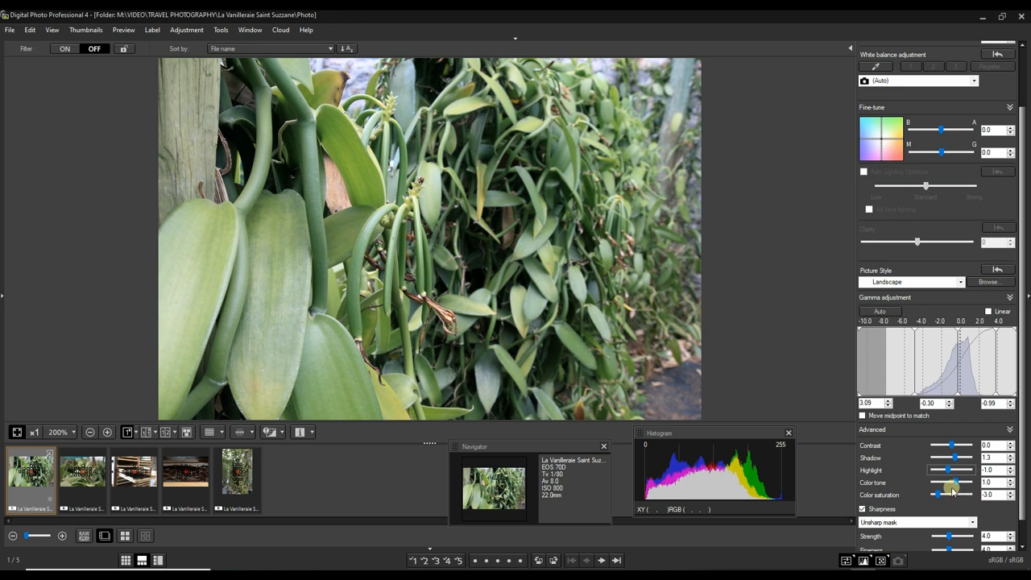
{"action": "left_click_drag", "start_coordinate": [938, 495], "coordinate": [957, 494]}
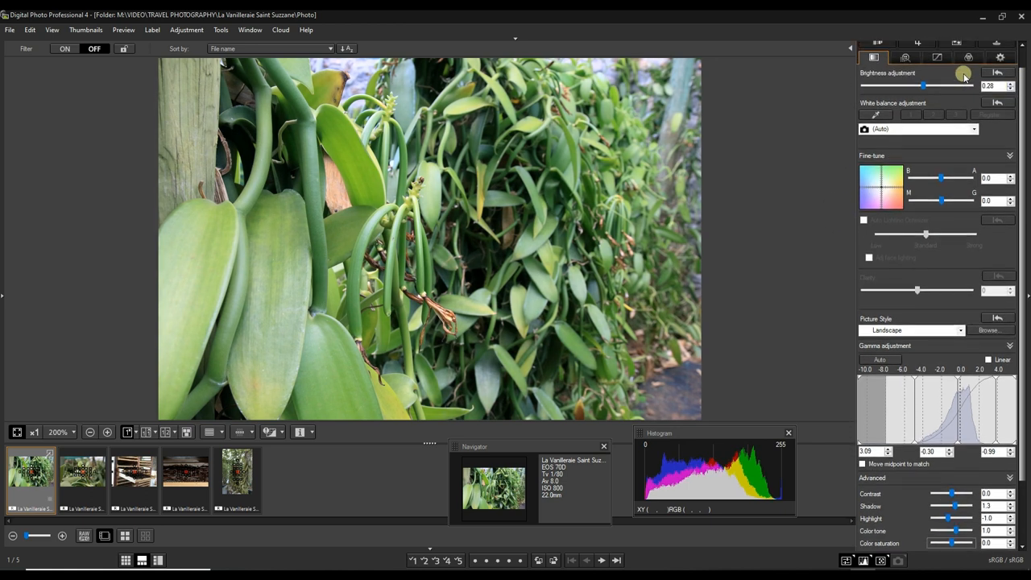
Review the NR/Lens and Tone curve settings, then show the Color adjustment palette
{"action": "left_click", "coordinate": [906, 77]}
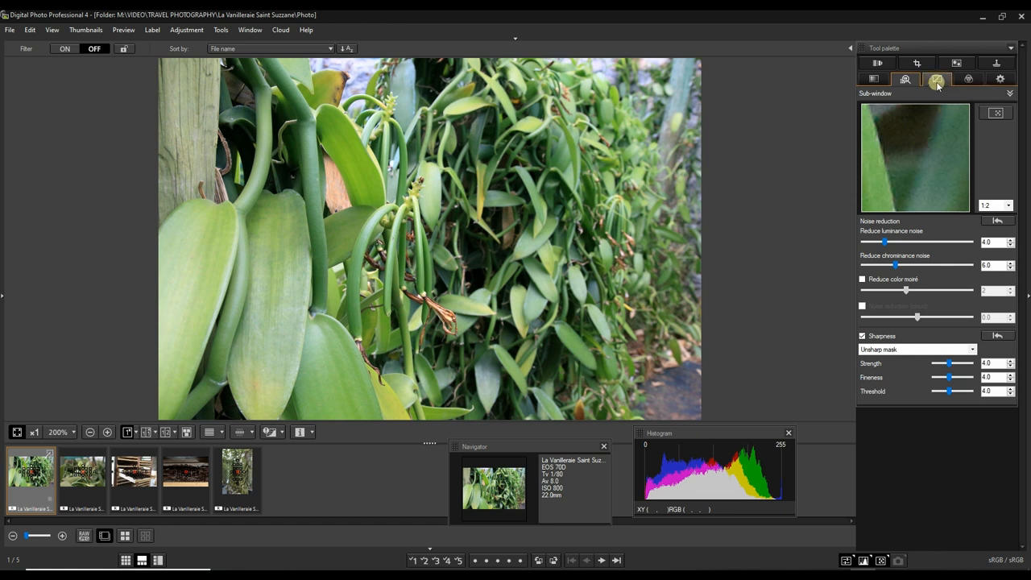
{"action": "left_click", "coordinate": [938, 79]}
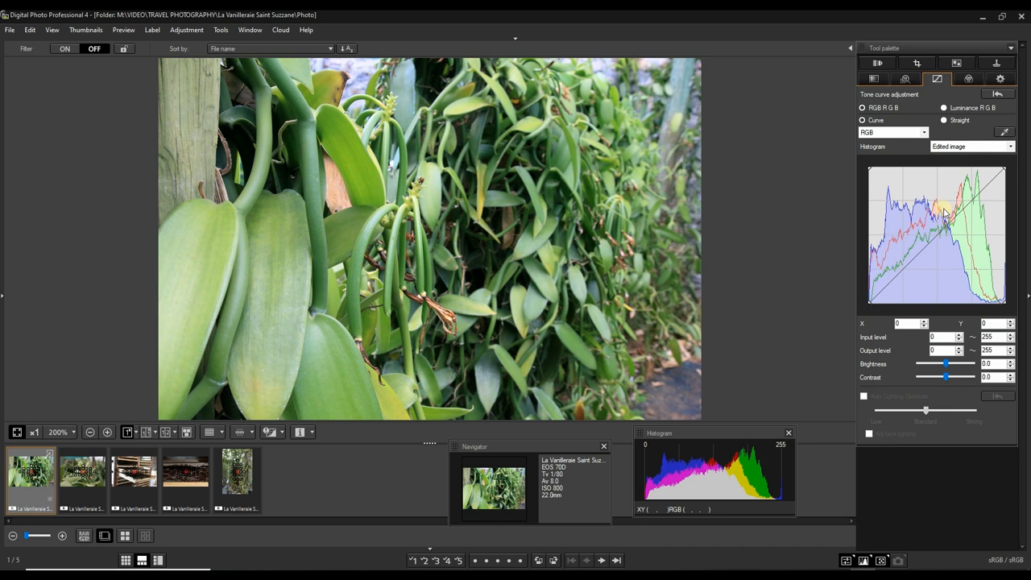
{"action": "left_click", "coordinate": [970, 77]}
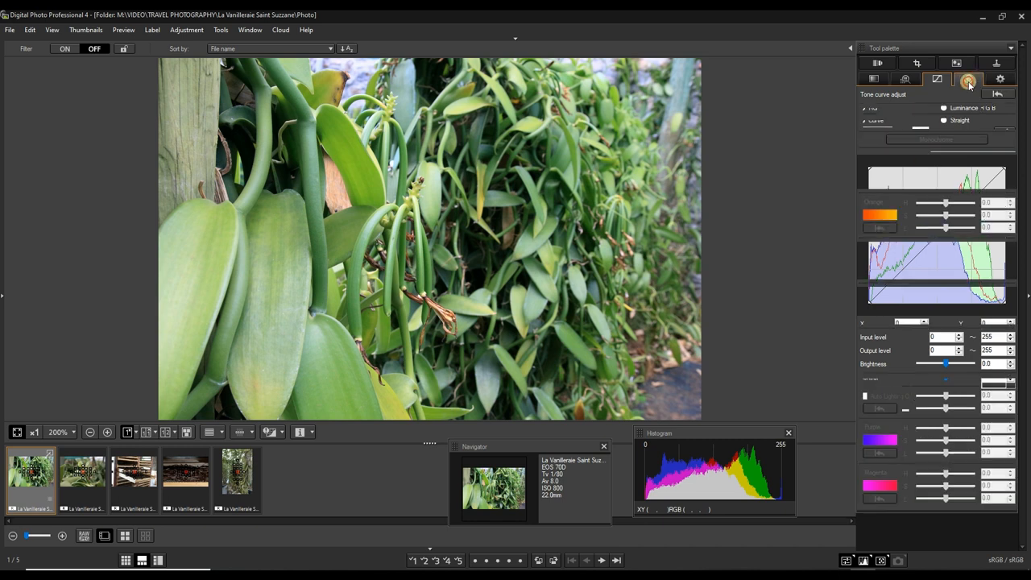
Lower the Green L (luminance) slider in the Color adjustment palette
{"action": "left_click", "coordinate": [969, 77]}
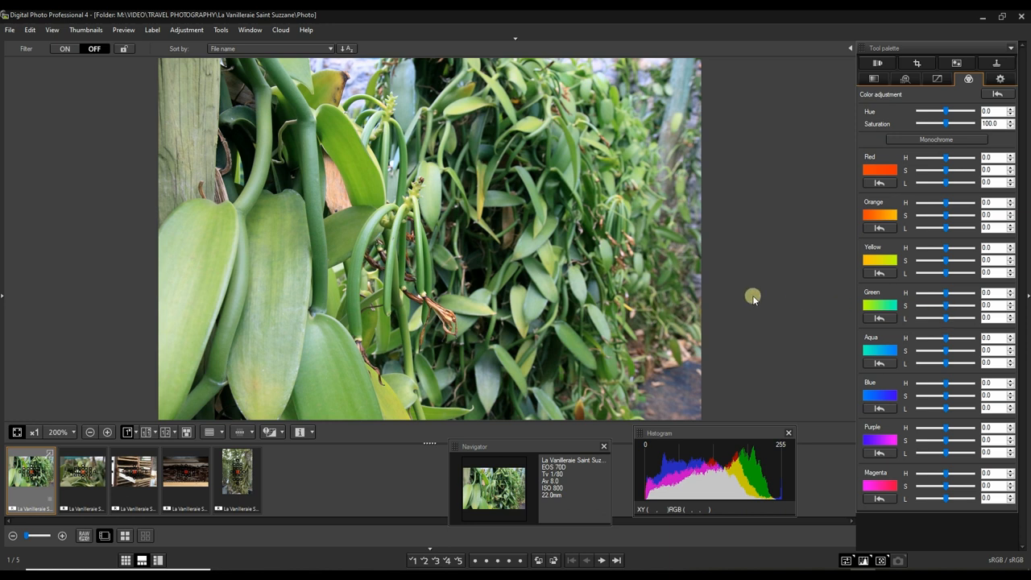
{"action": "mouse_move", "coordinate": [383, 250]}
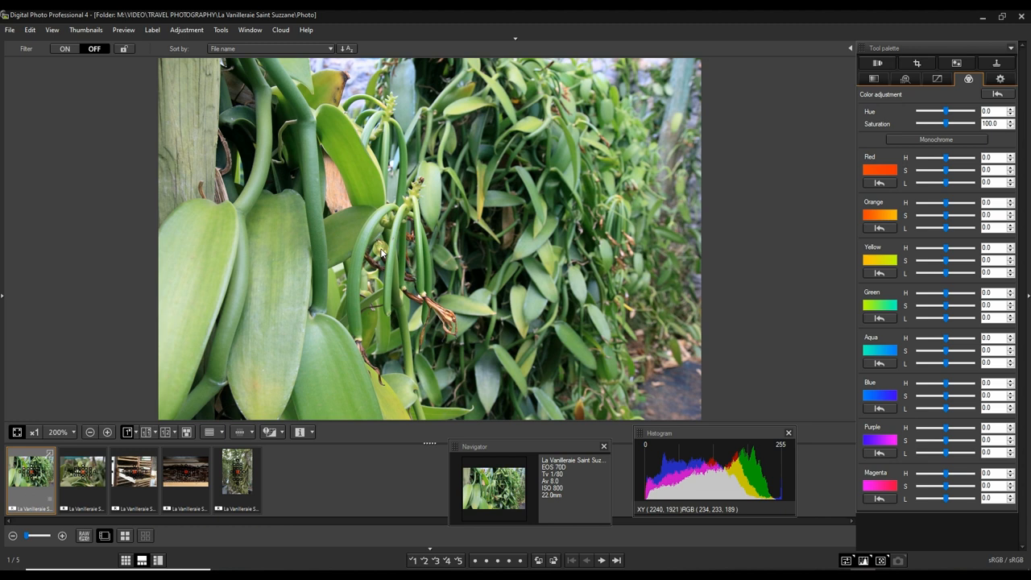
{"action": "mouse_move", "coordinate": [464, 225]}
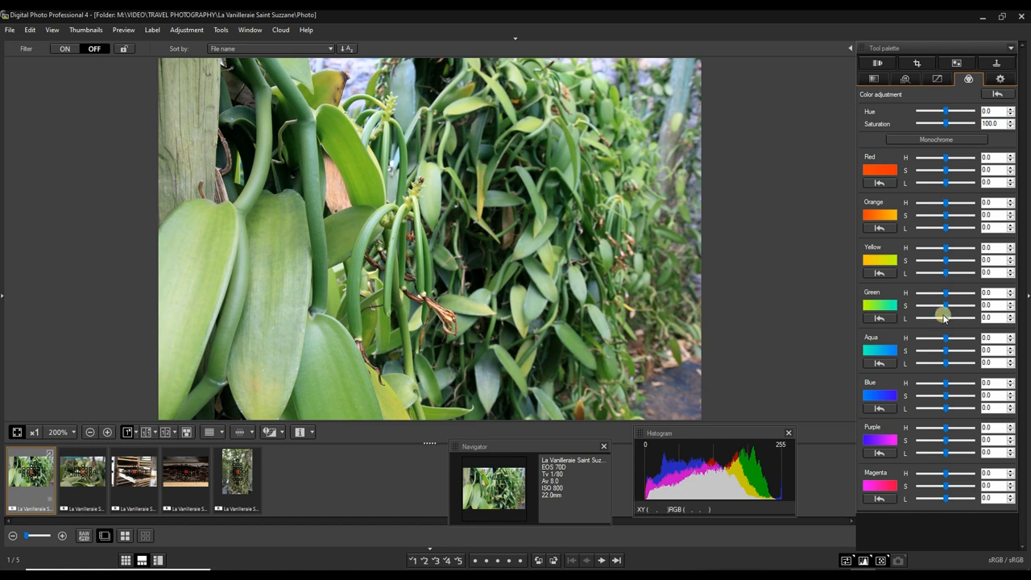
{"action": "left_click_drag", "start_coordinate": [948, 318], "coordinate": [941, 318]}
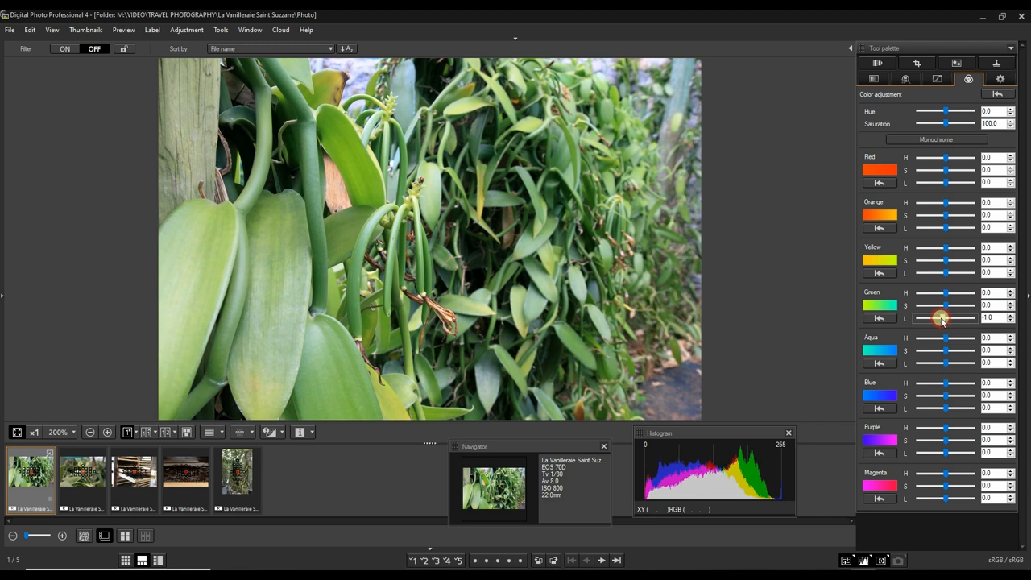
{"action": "left_click_drag", "start_coordinate": [948, 318], "coordinate": [941, 317]}
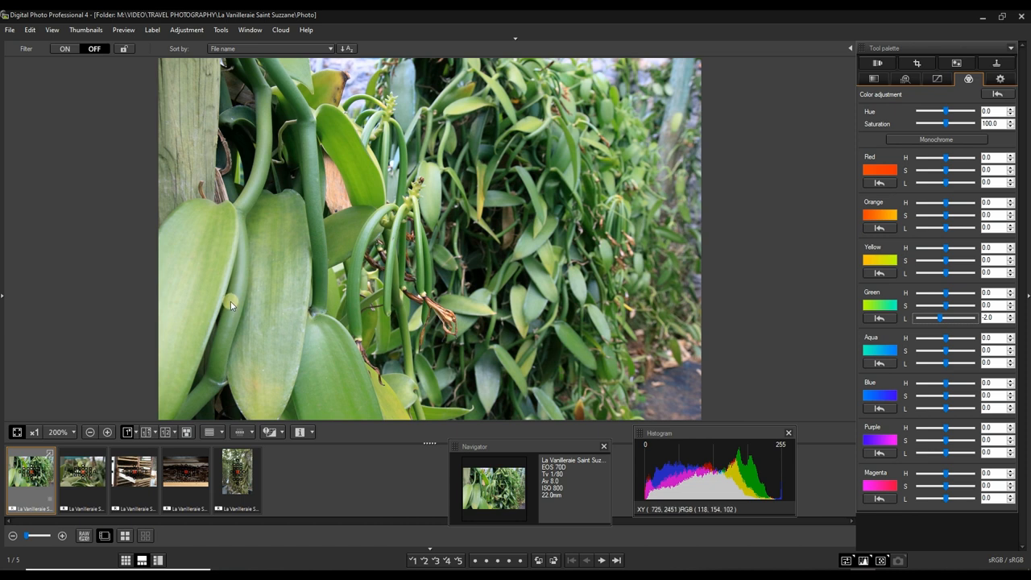
{"action": "mouse_move", "coordinate": [445, 232]}
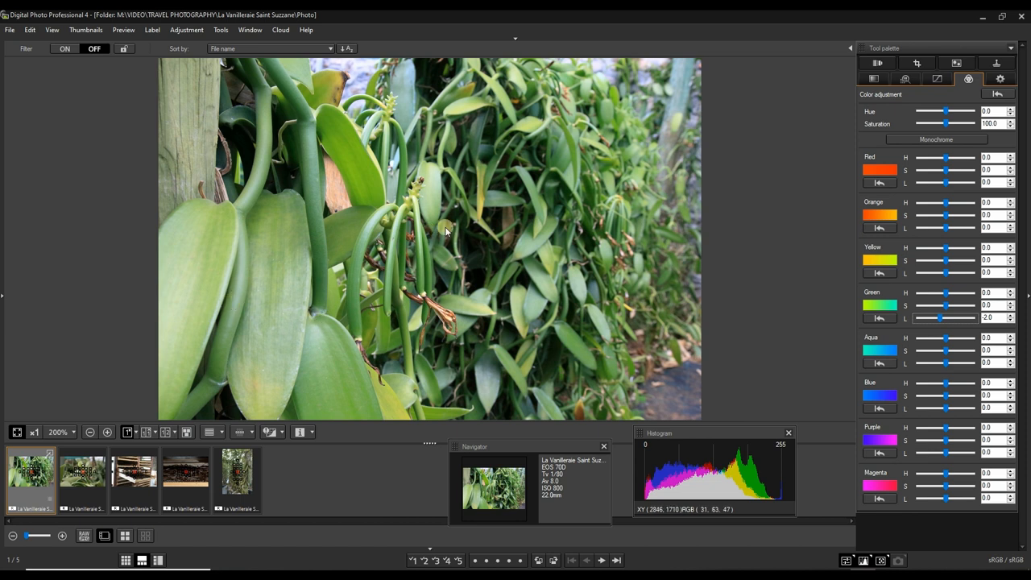
Glance at the lens correction settings, then show the Crop and rotate palette
{"action": "left_click", "coordinate": [957, 63]}
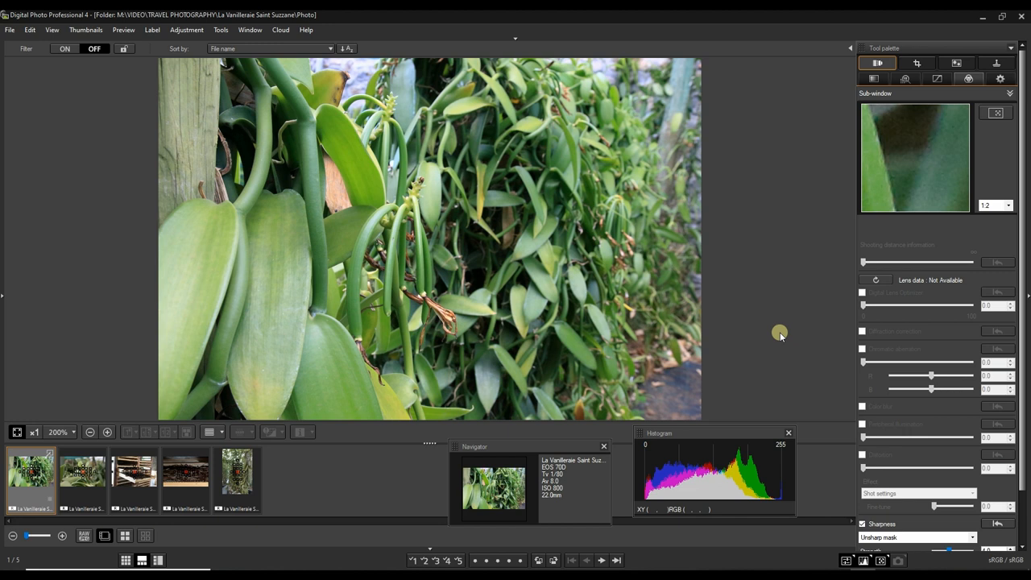
{"action": "mouse_move", "coordinate": [885, 345]}
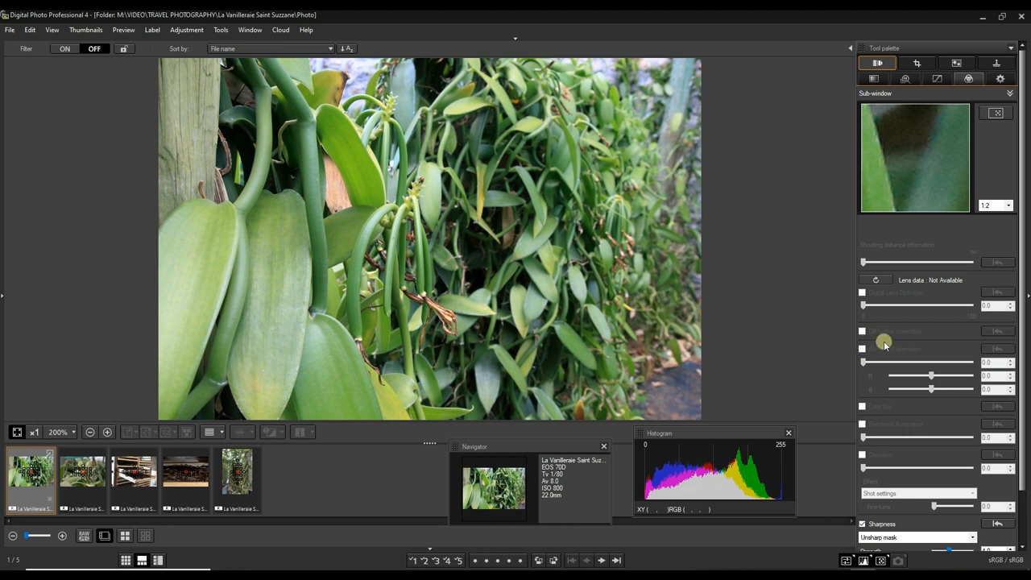
{"action": "left_click", "coordinate": [917, 63]}
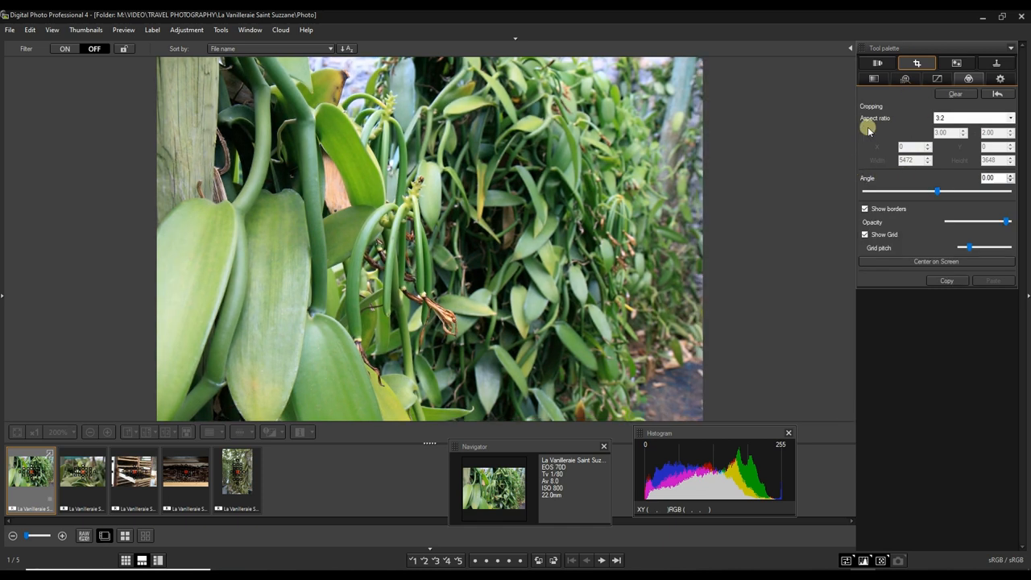
Crop the photo with a Free aspect ratio to a narrower, nearly square frame and return to Basic adjustments
{"action": "left_click", "coordinate": [973, 117]}
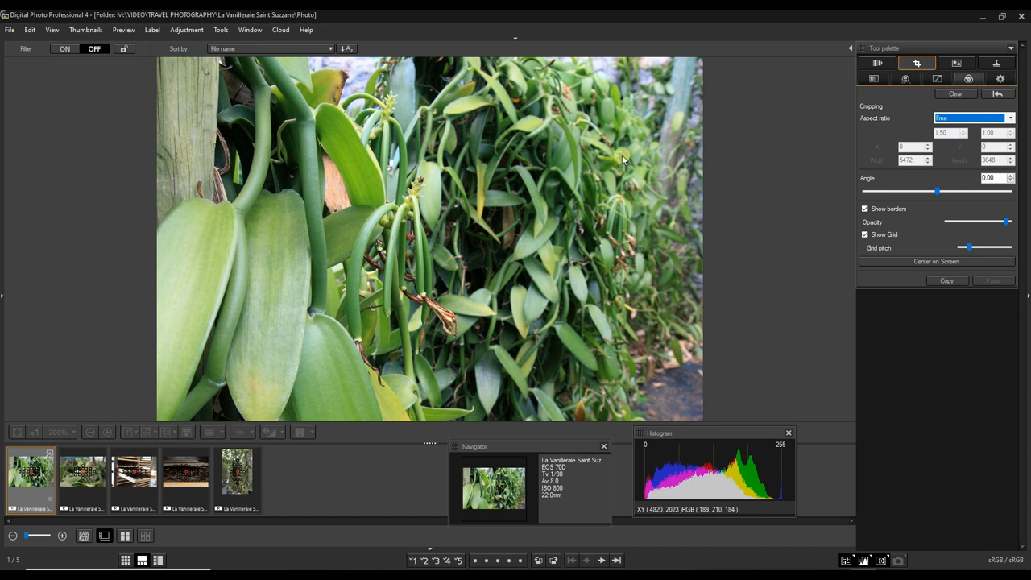
{"action": "mouse_move", "coordinate": [635, 61]}
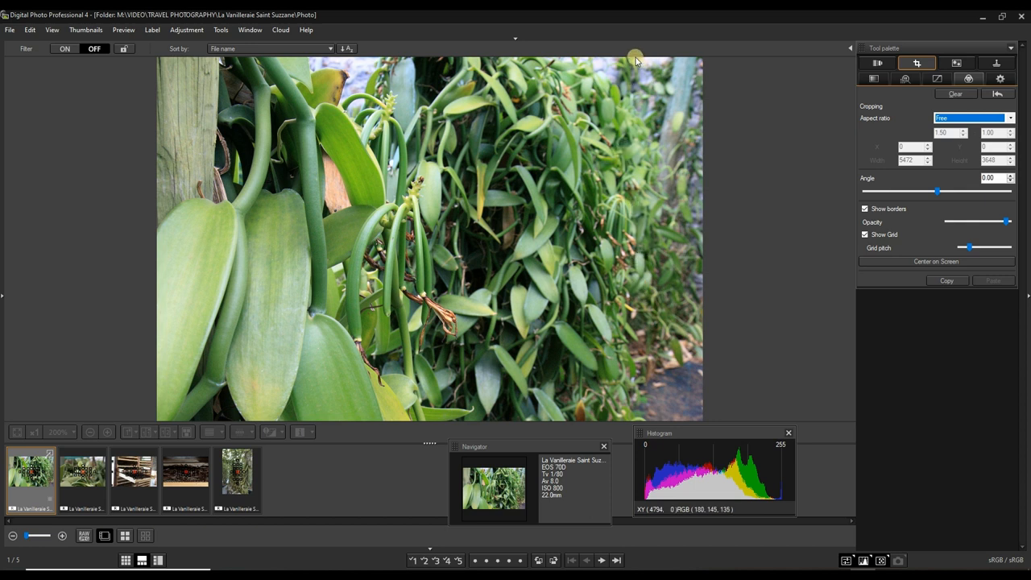
{"action": "left_click_drag", "start_coordinate": [637, 61], "coordinate": [610, 81]}
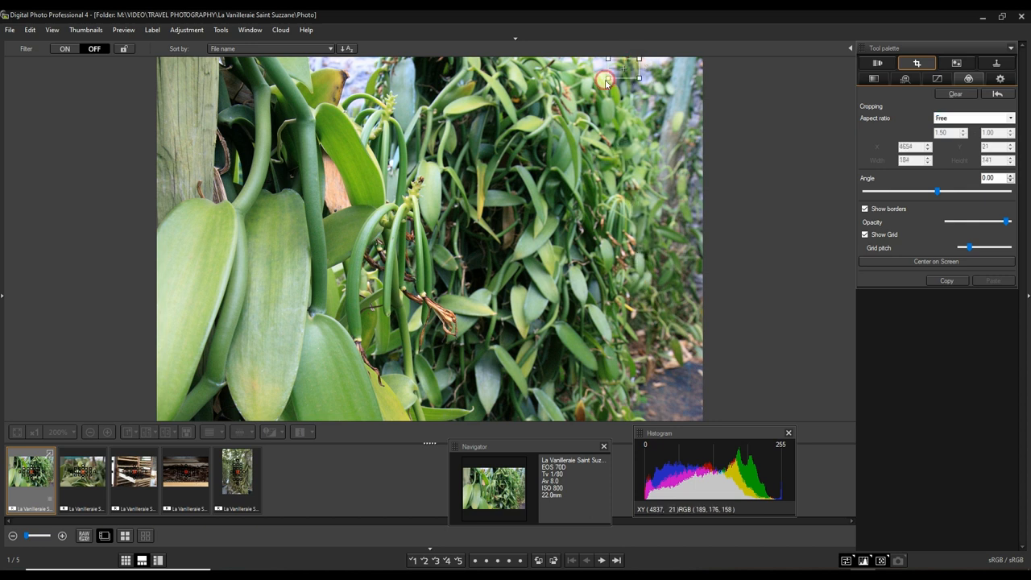
{"action": "left_click_drag", "start_coordinate": [608, 79], "coordinate": [161, 426]}
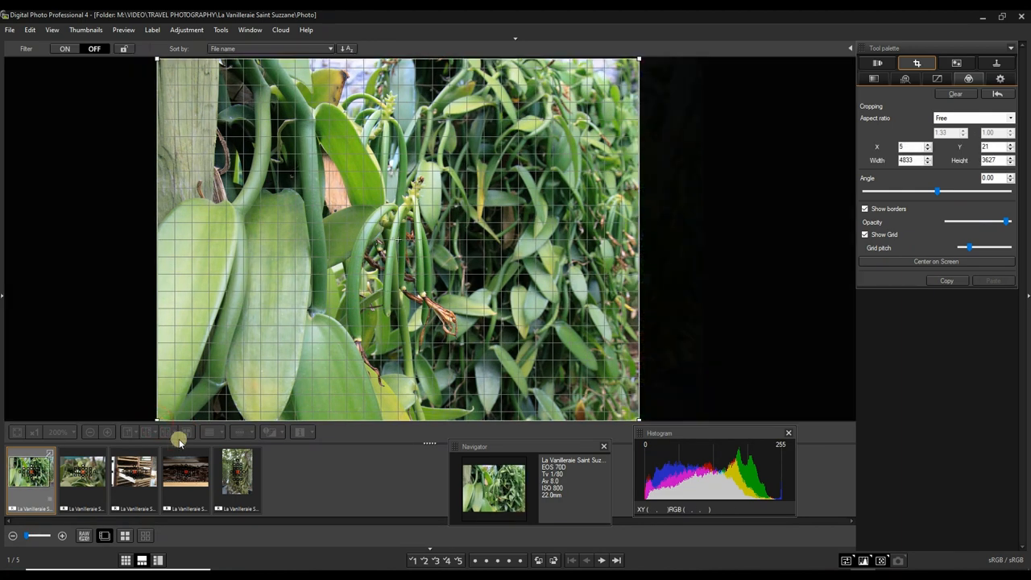
{"action": "mouse_move", "coordinate": [636, 258]}
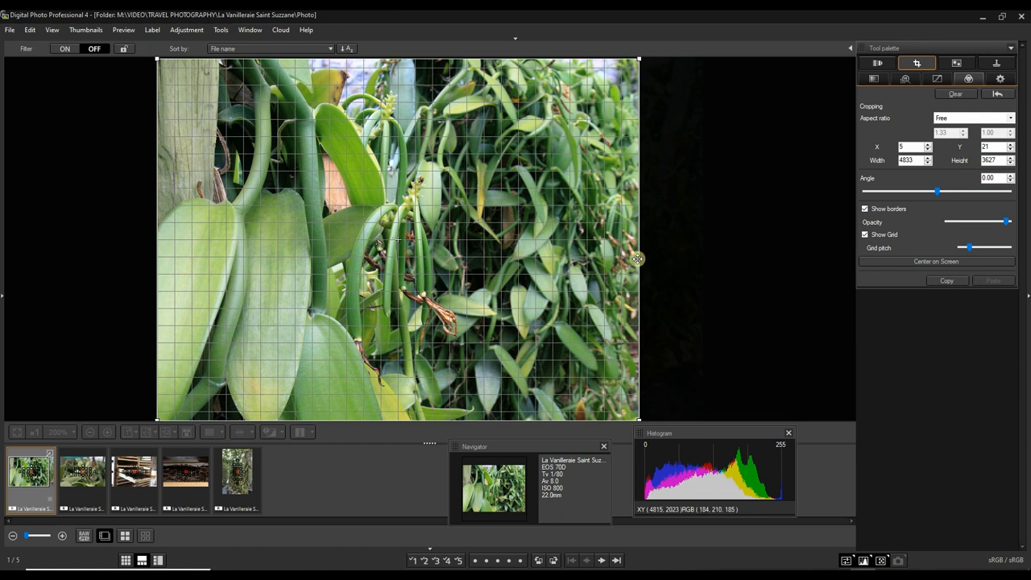
{"action": "left_click_drag", "start_coordinate": [639, 258], "coordinate": [598, 258]}
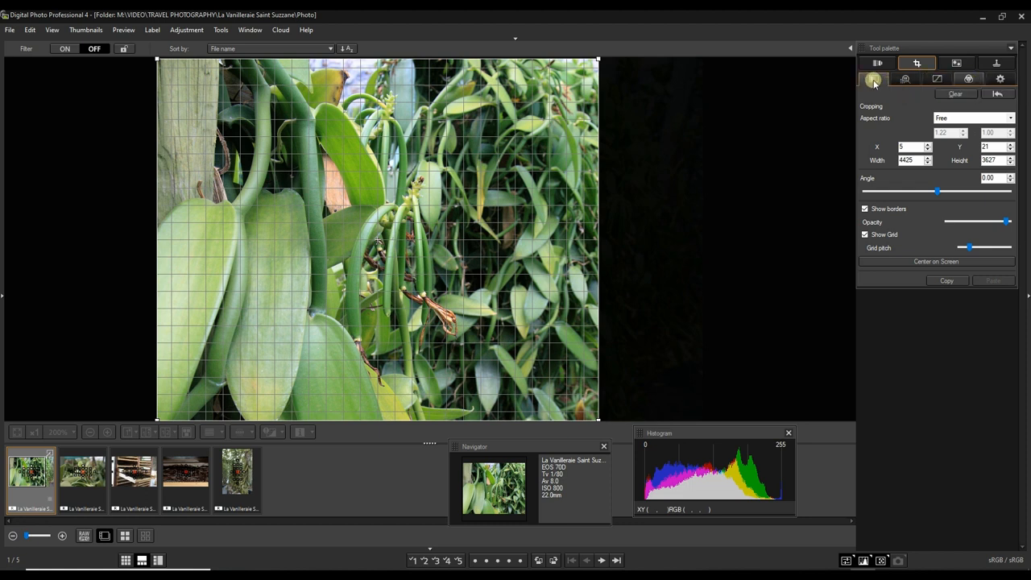
{"action": "left_click", "coordinate": [873, 78]}
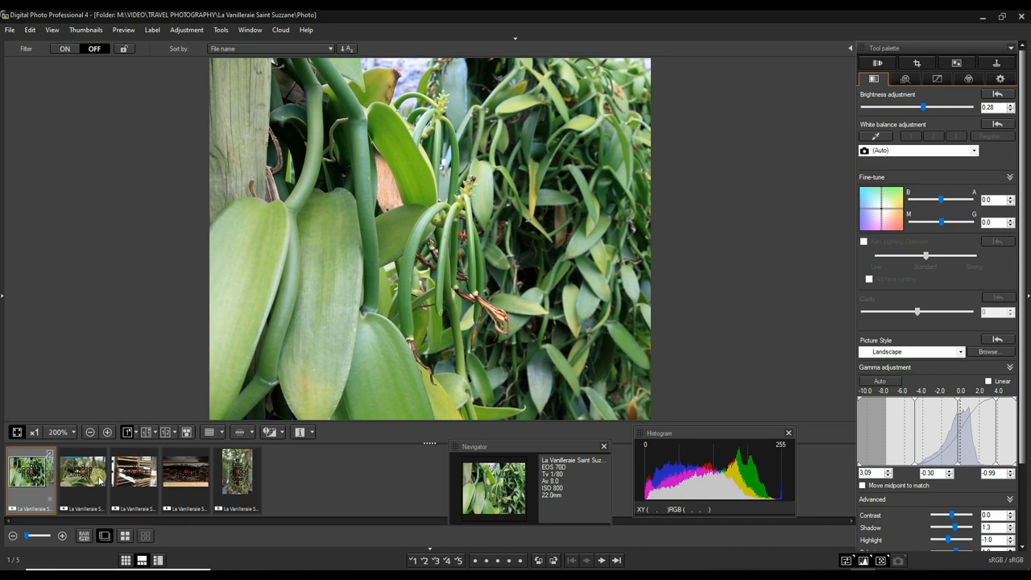
Copy the leaves photo's recipe and bring up the paste options for the flower photo
{"action": "right_click", "coordinate": [81, 475]}
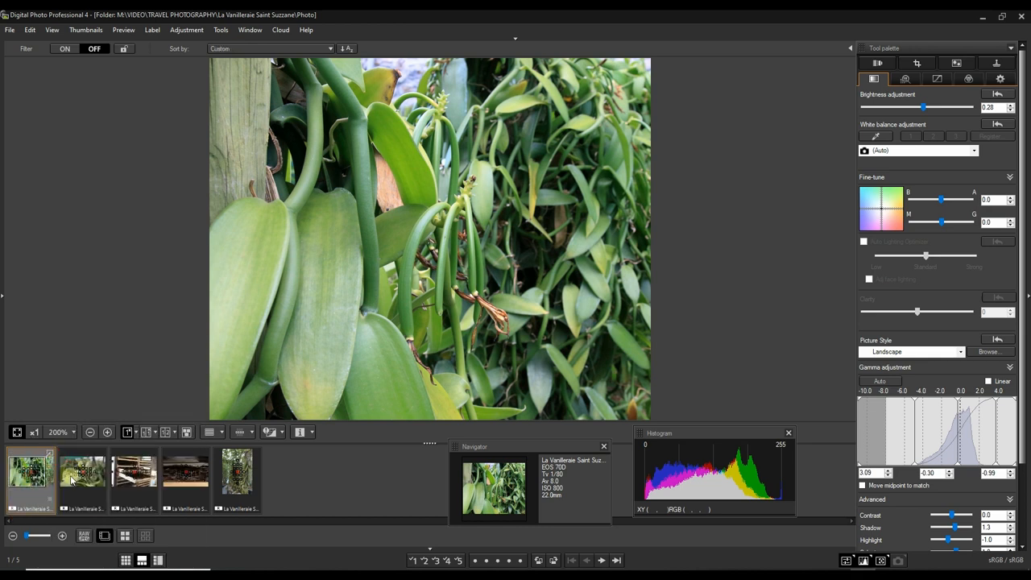
{"action": "right_click", "coordinate": [81, 471]}
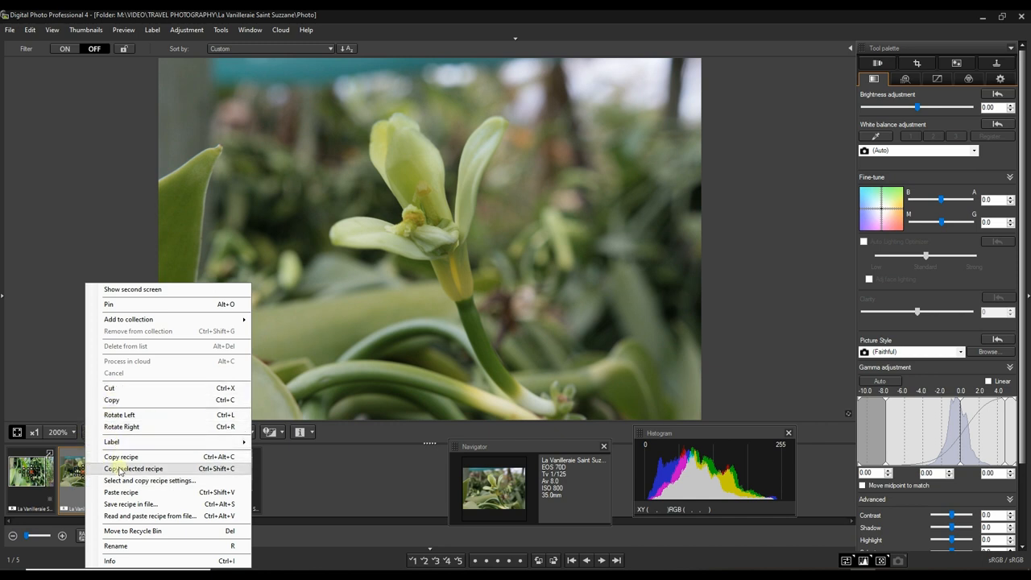
{"action": "mouse_move", "coordinate": [121, 493]}
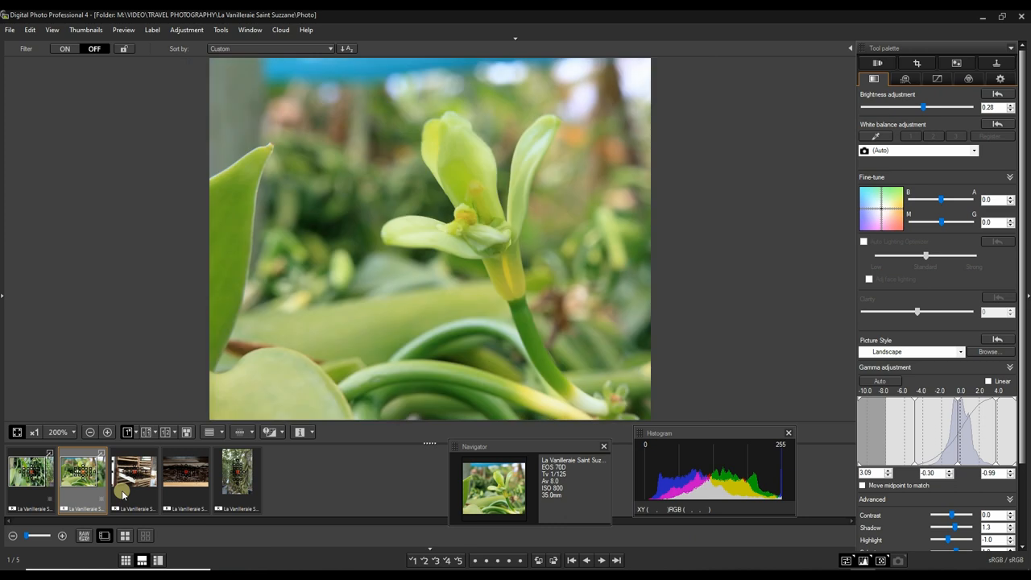
{"action": "mouse_move", "coordinate": [229, 419]}
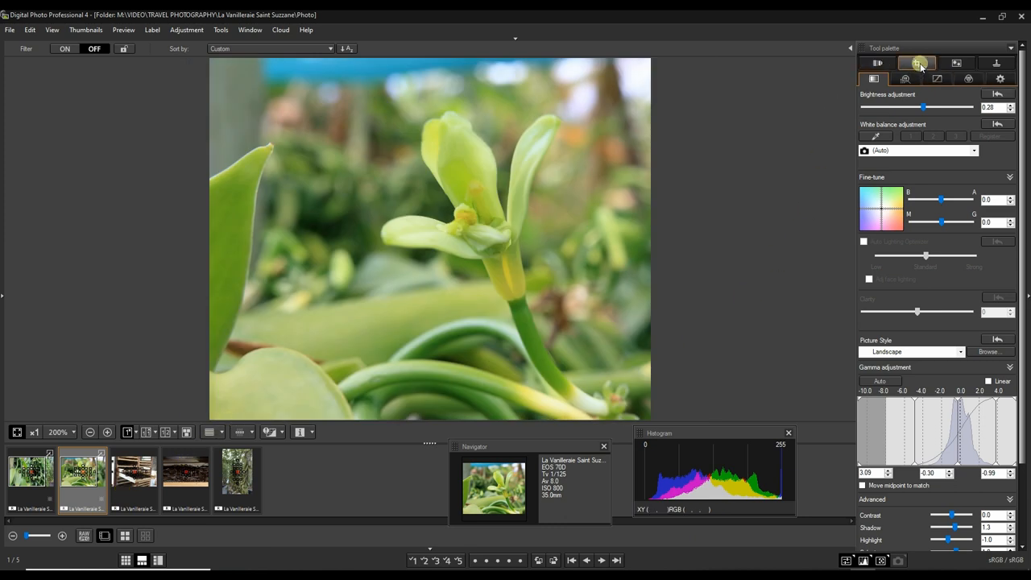
Shift the flower photo's crop frame toward the blossom and apply the narrower crop
{"action": "left_click", "coordinate": [917, 62]}
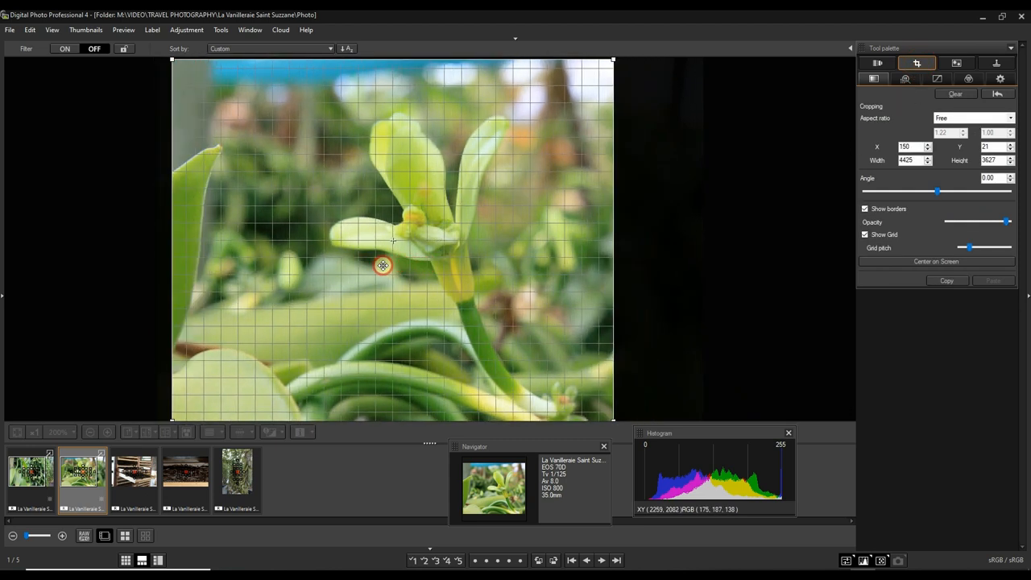
{"action": "left_click_drag", "start_coordinate": [384, 265], "coordinate": [409, 268]}
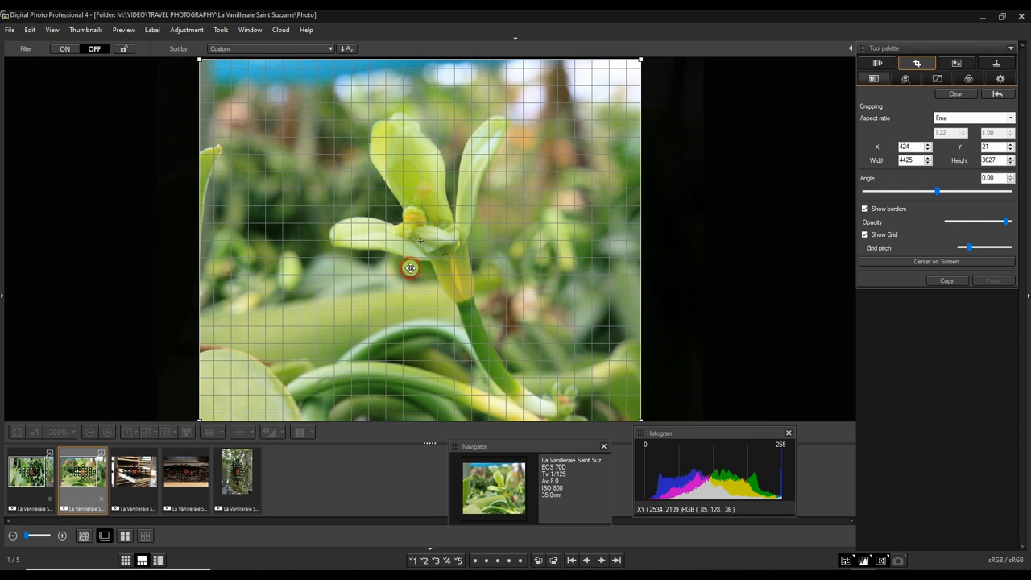
{"action": "left_click", "coordinate": [876, 63]}
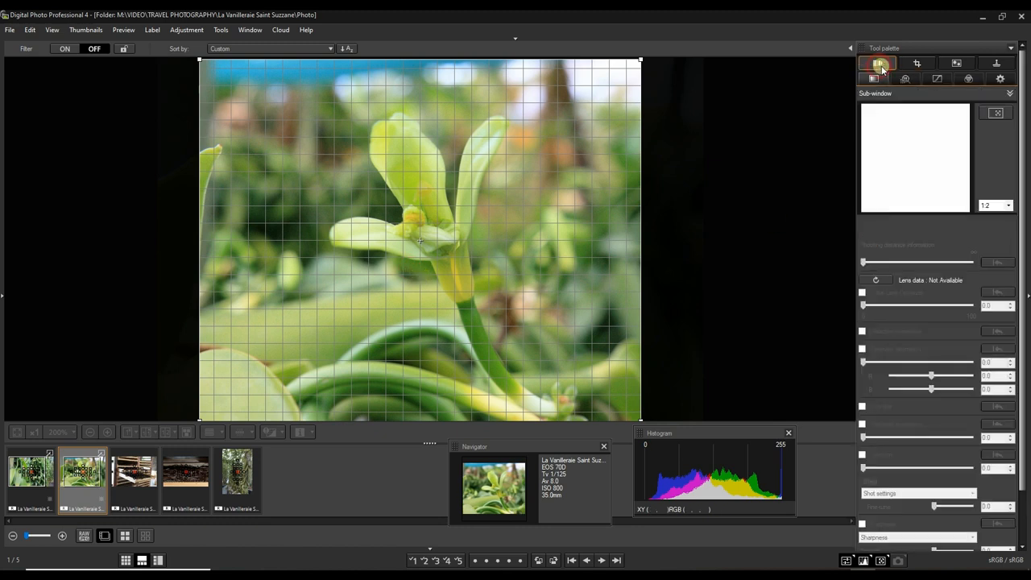
{"action": "left_click", "coordinate": [877, 77]}
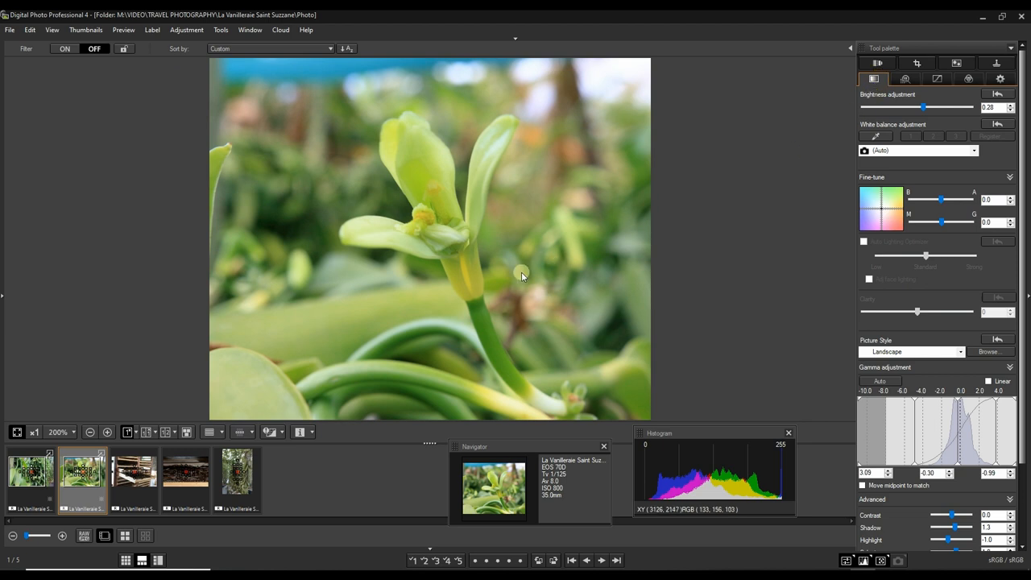
{"action": "mouse_move", "coordinate": [780, 302]}
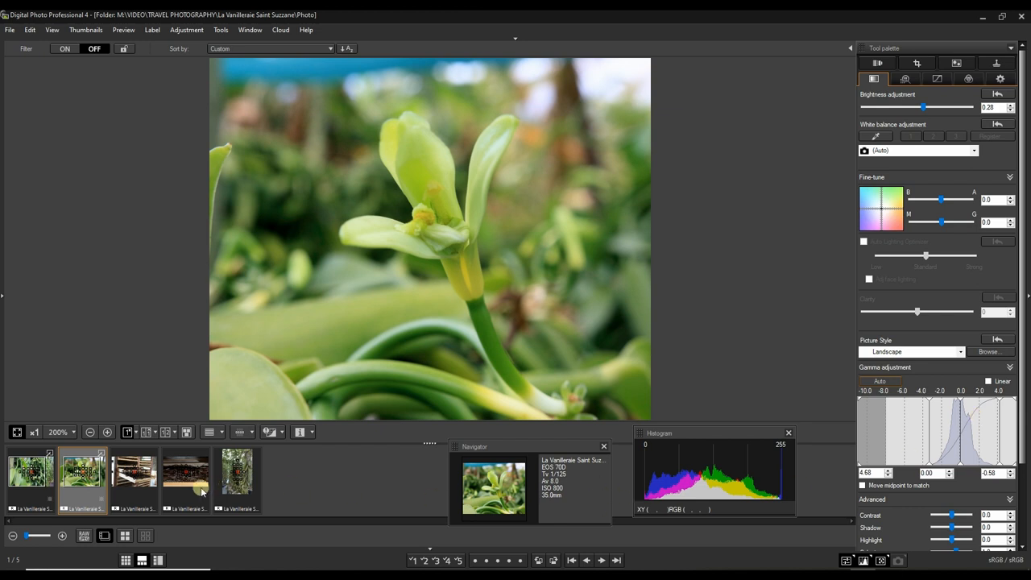
{"action": "mouse_move", "coordinate": [212, 155]}
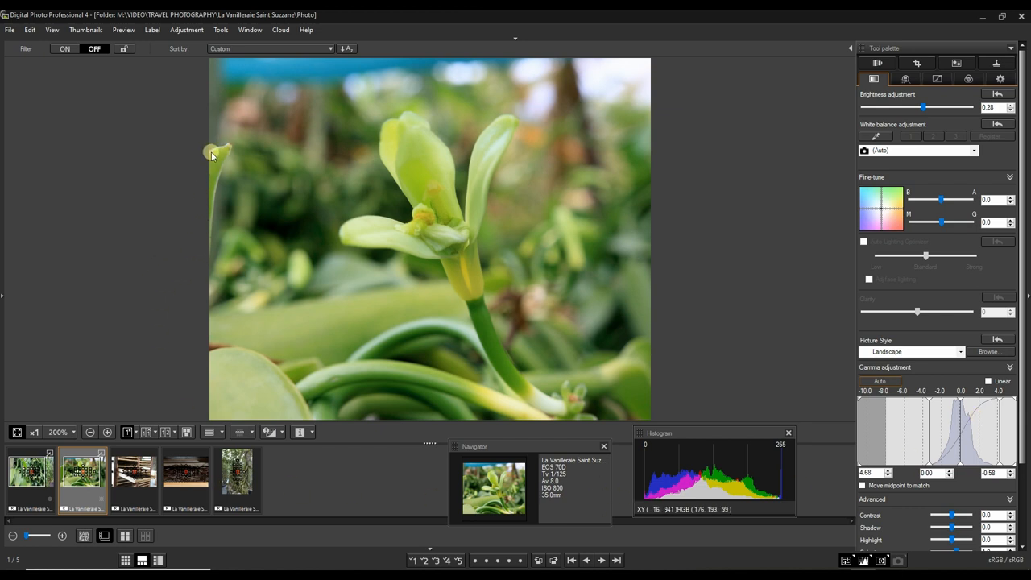
{"action": "mouse_move", "coordinate": [915, 63]}
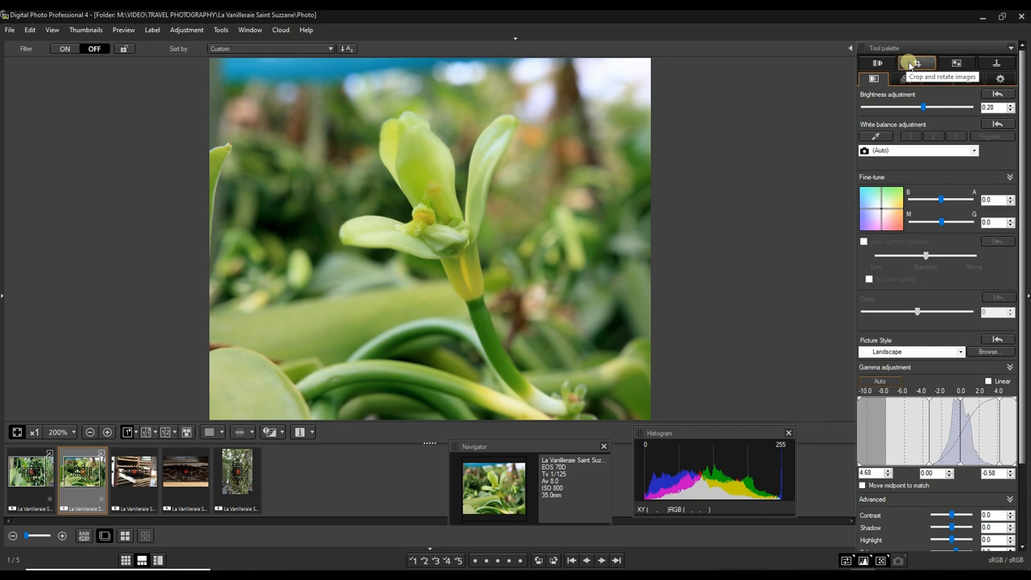
{"action": "left_click", "coordinate": [915, 63]}
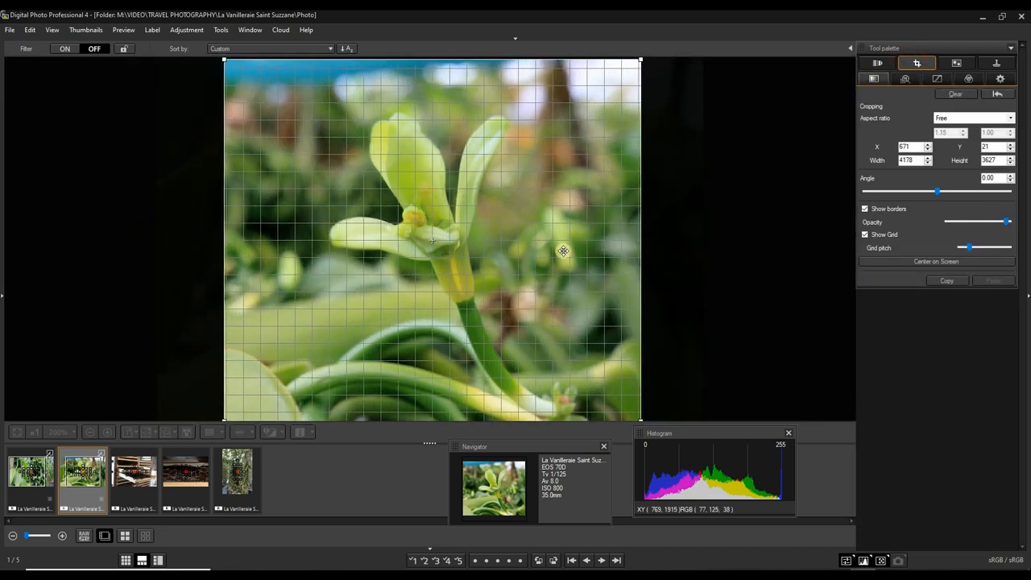
{"action": "left_click", "coordinate": [874, 63]}
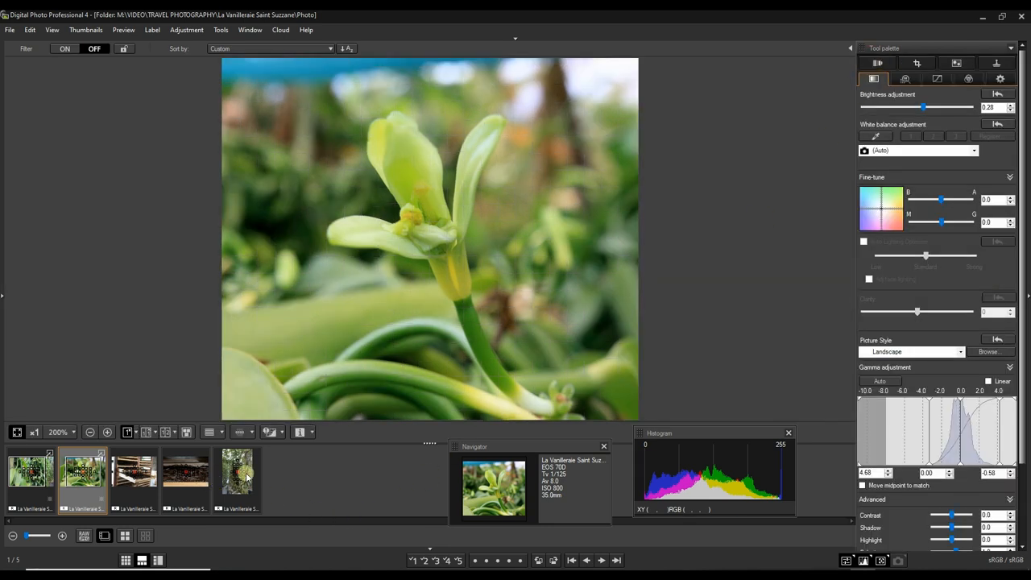
Paste the recipe onto the tall leaves photo and test its Angle slider in the Crop palette
{"action": "left_click", "coordinate": [237, 470]}
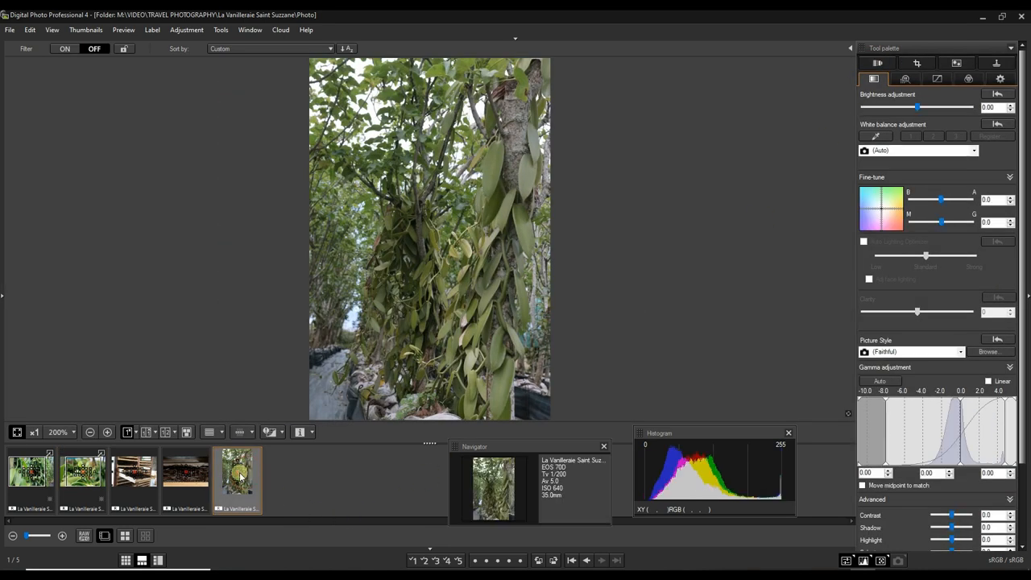
{"action": "right_click", "coordinate": [239, 476]}
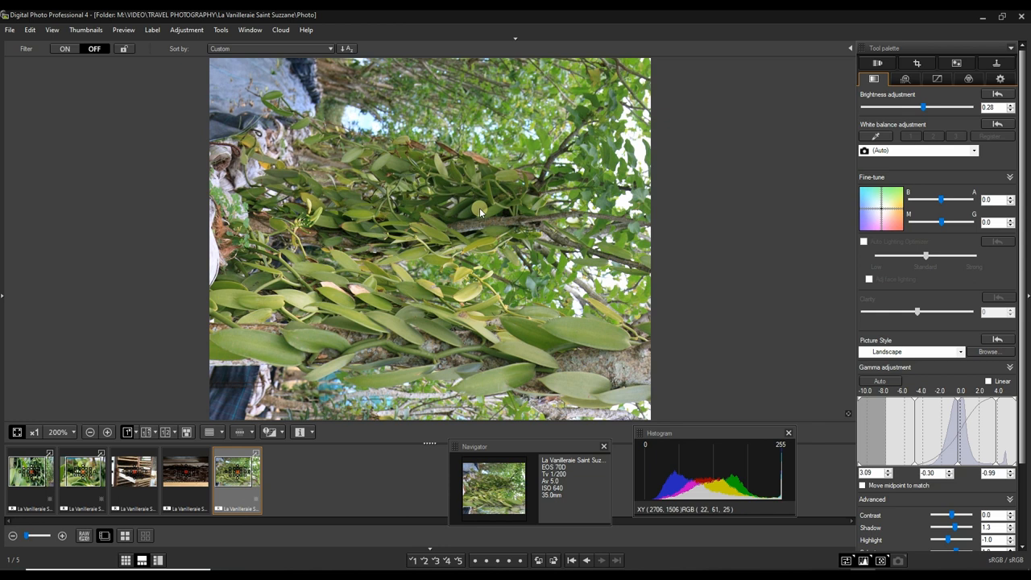
{"action": "left_click", "coordinate": [917, 63]}
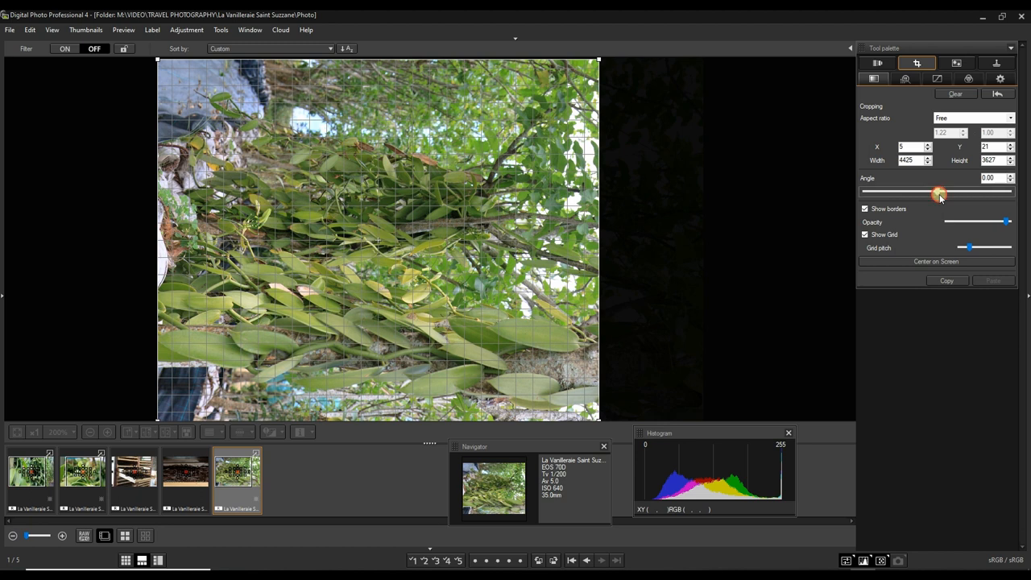
{"action": "left_click_drag", "start_coordinate": [941, 192], "coordinate": [930, 192]}
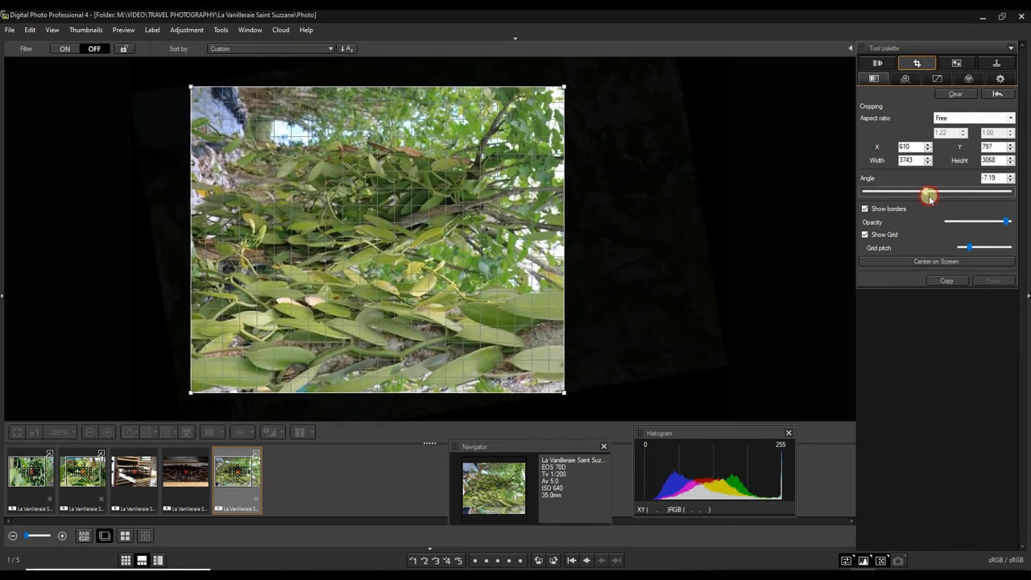
{"action": "left_click_drag", "start_coordinate": [932, 191], "coordinate": [935, 190]}
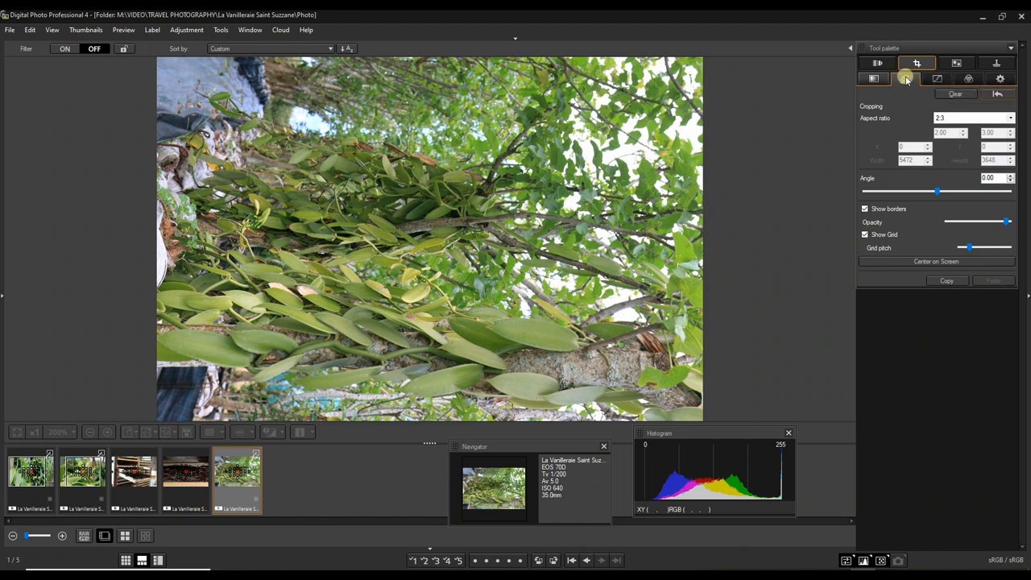
Rotate the vine photo upright via Adjustment > Rotate Right
{"action": "left_click", "coordinate": [219, 29]}
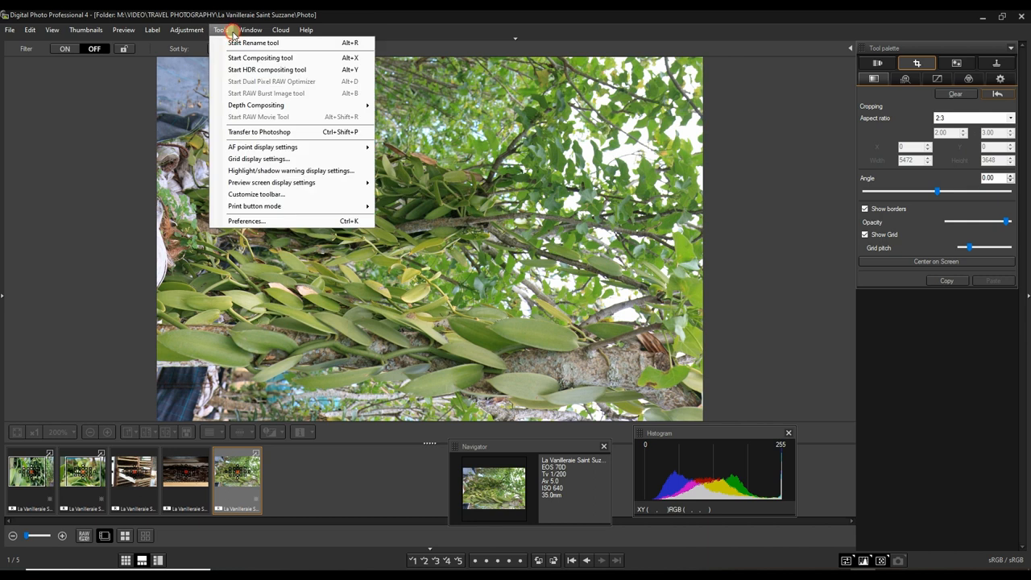
{"action": "left_click", "coordinate": [252, 29]}
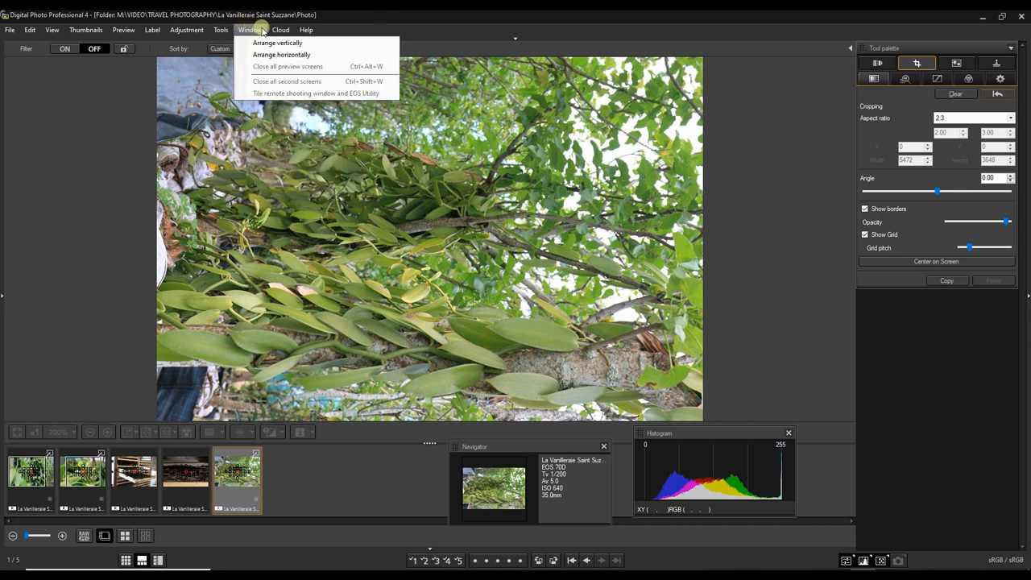
{"action": "left_click", "coordinate": [187, 29]}
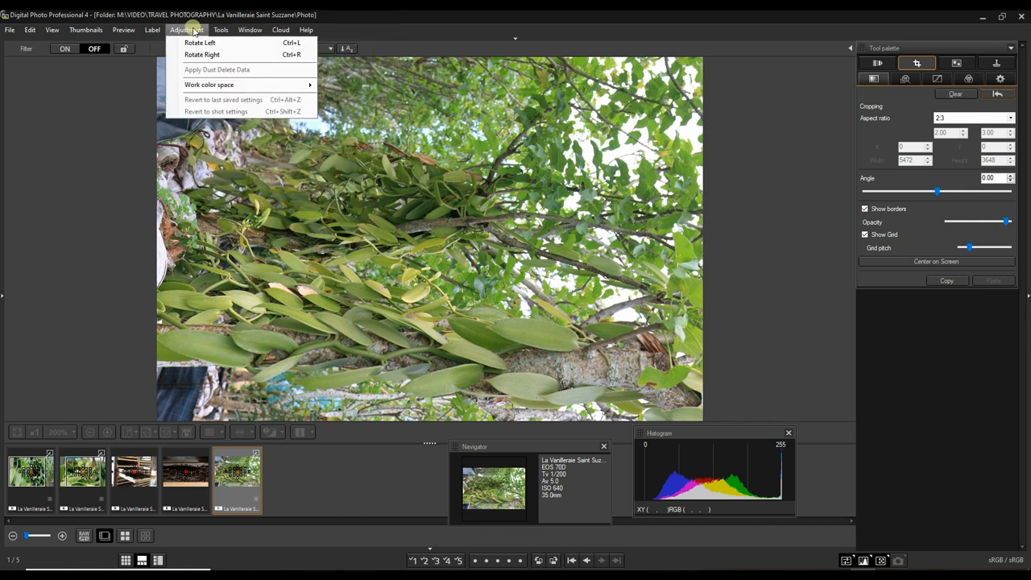
{"action": "left_click", "coordinate": [199, 42]}
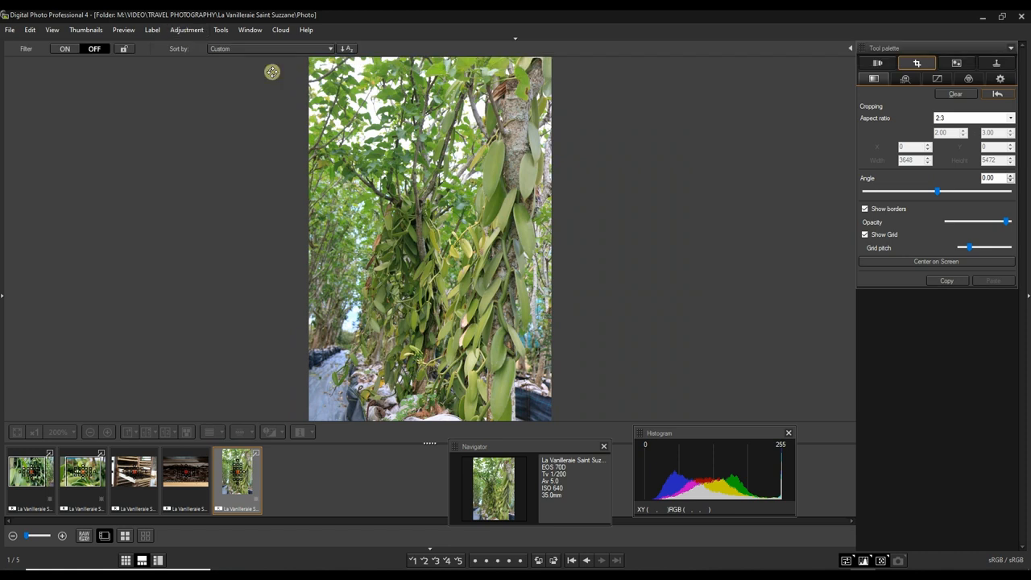
{"action": "mouse_move", "coordinate": [839, 253]}
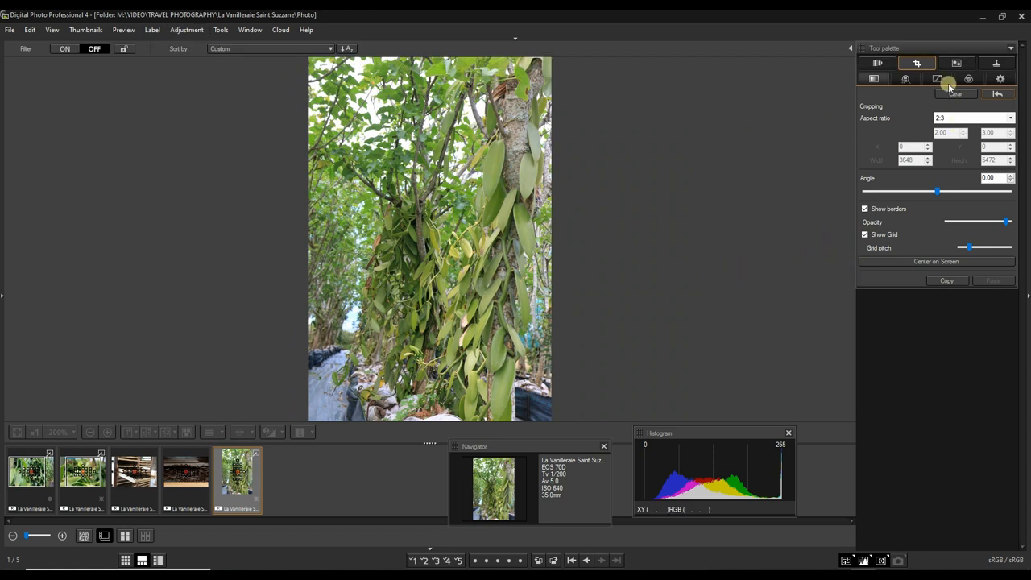
Set the crop Aspect ratio to Free and place a crop frame around the vine photo
{"action": "left_click", "coordinate": [1009, 118]}
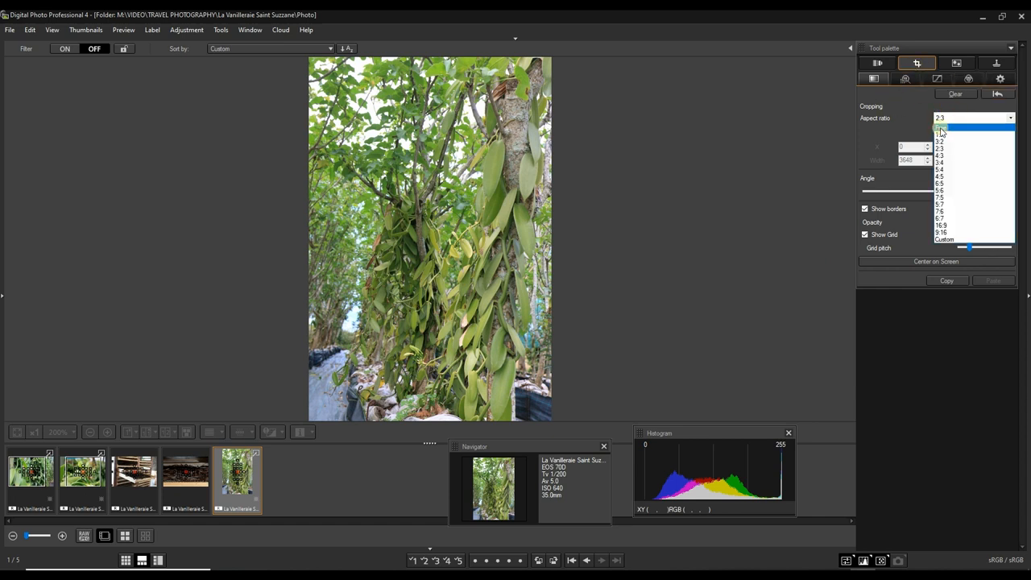
{"action": "left_click", "coordinate": [941, 129]}
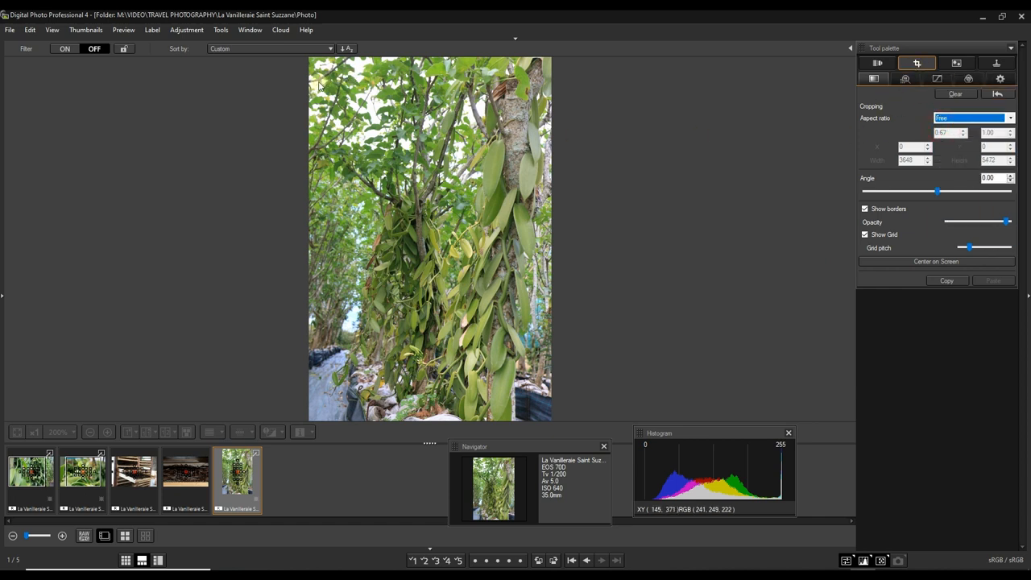
{"action": "left_click_drag", "start_coordinate": [938, 190], "coordinate": [1009, 190]}
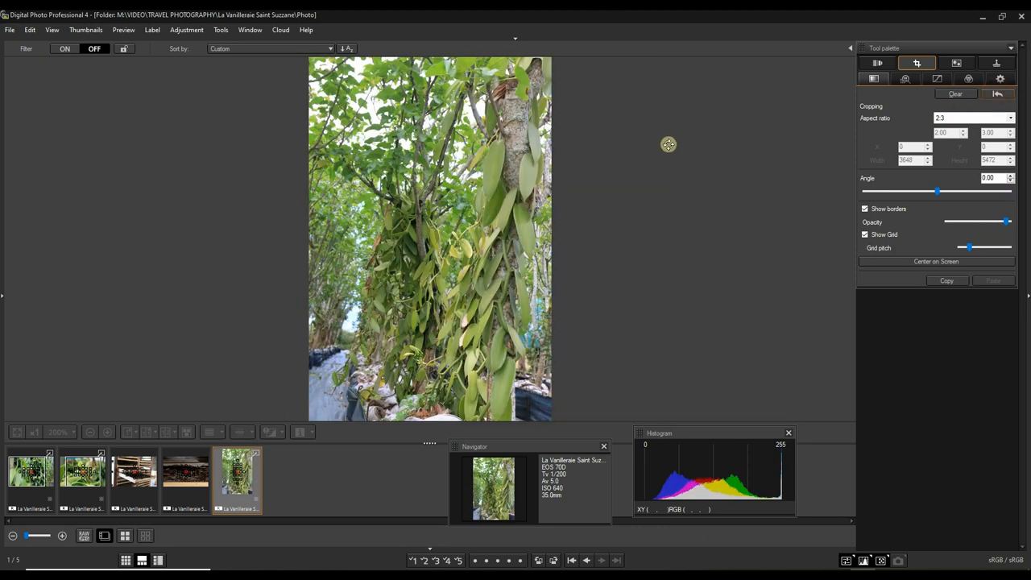
{"action": "left_click", "coordinate": [973, 118]}
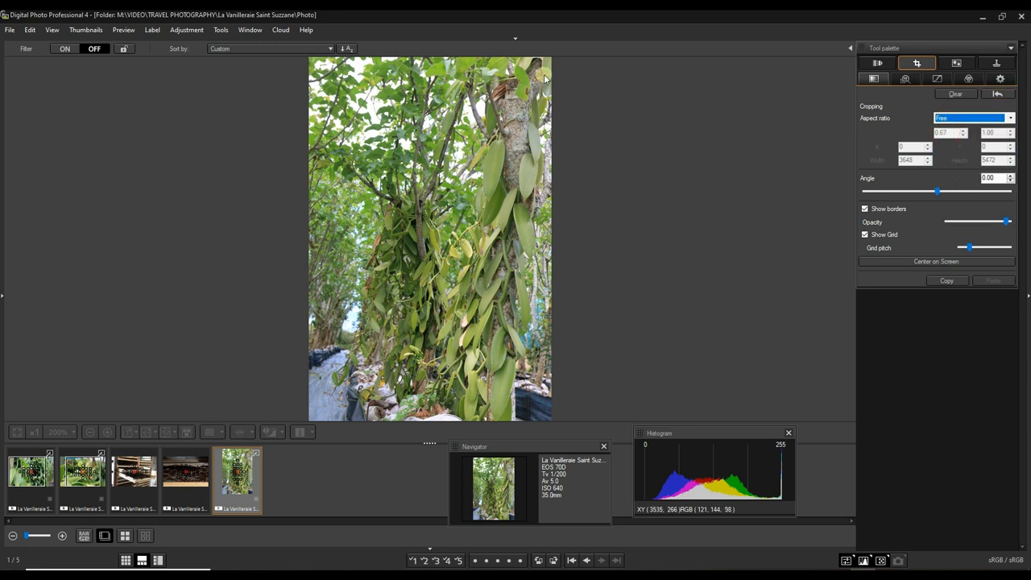
{"action": "left_click_drag", "start_coordinate": [545, 74], "coordinate": [321, 410]}
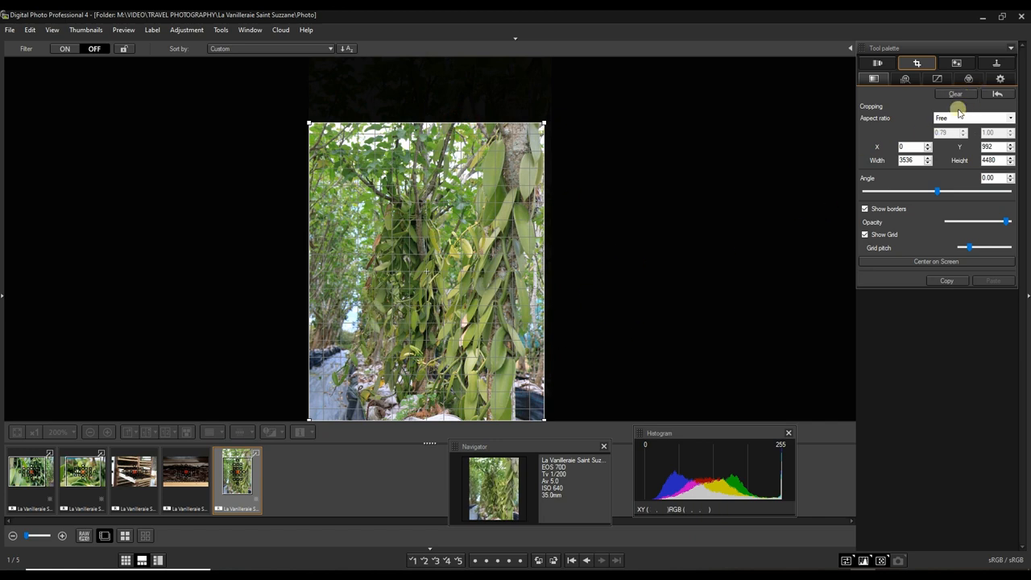
Return to the Basic adjustment palette and select the vanilla drying racks photo in the filmstrip
{"action": "left_click", "coordinate": [877, 63]}
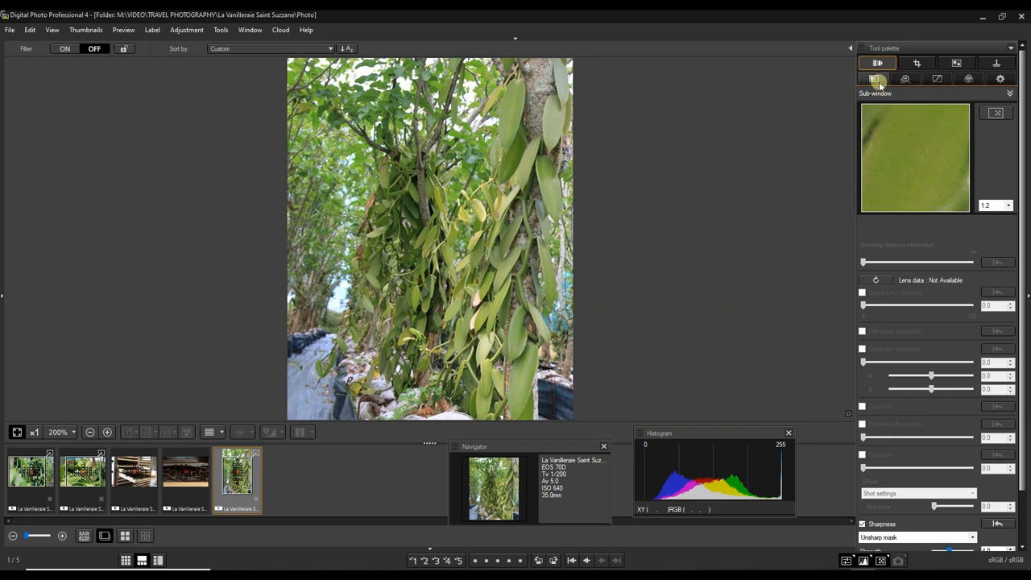
{"action": "left_click", "coordinate": [873, 78]}
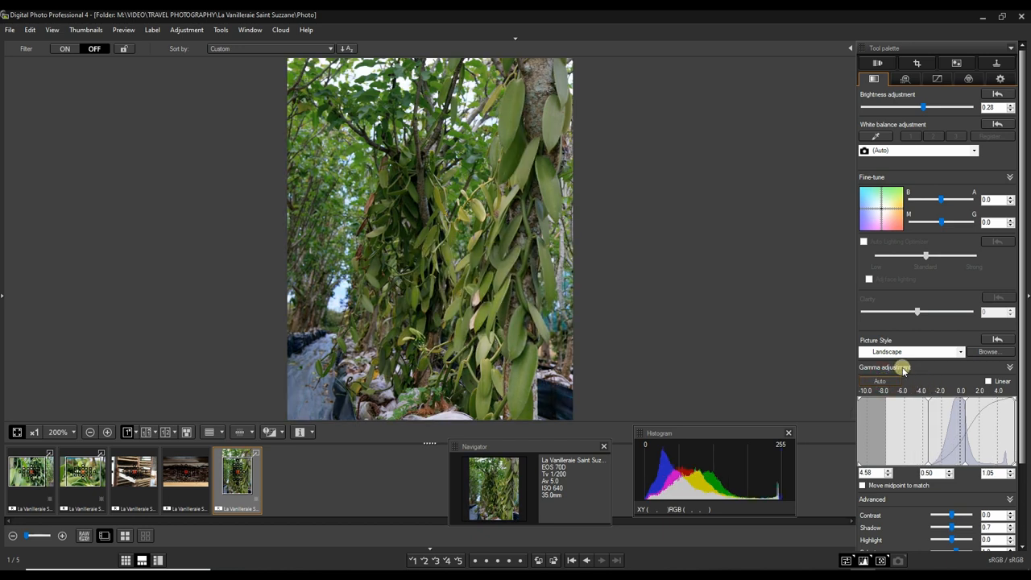
{"action": "left_click_drag", "start_coordinate": [925, 106], "coordinate": [931, 107]}
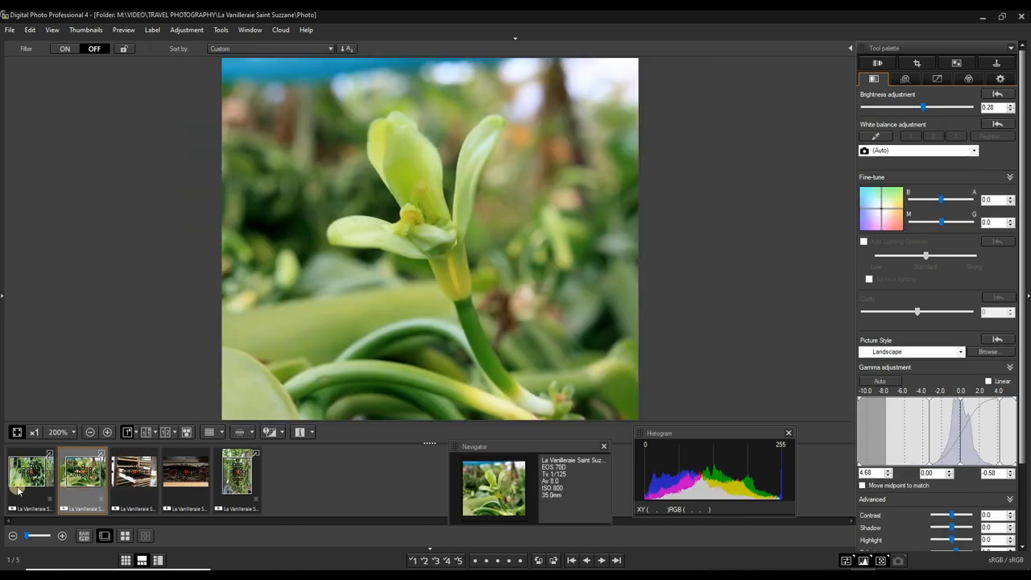
{"action": "left_click", "coordinate": [134, 475]}
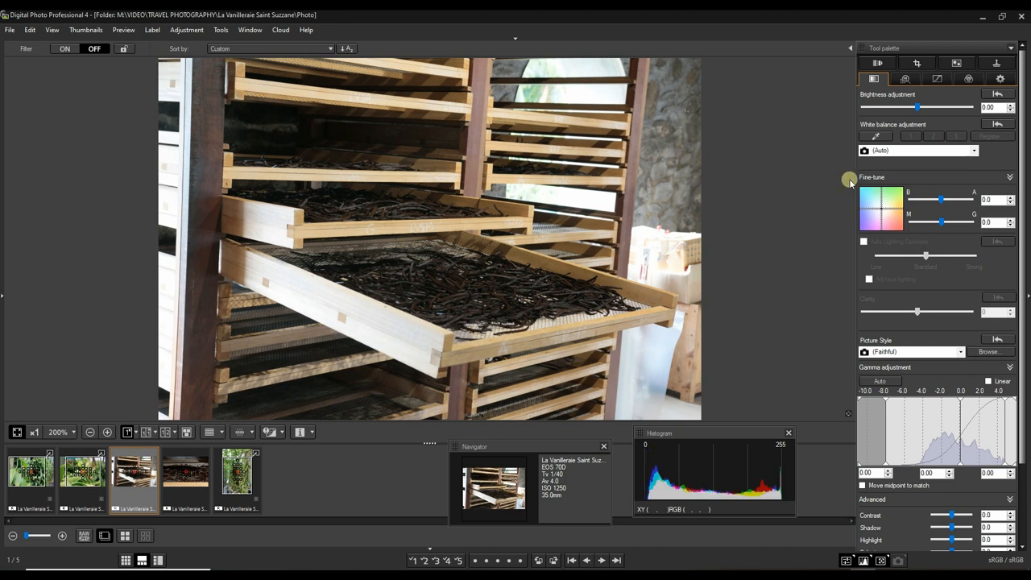
{"action": "mouse_move", "coordinate": [901, 351]}
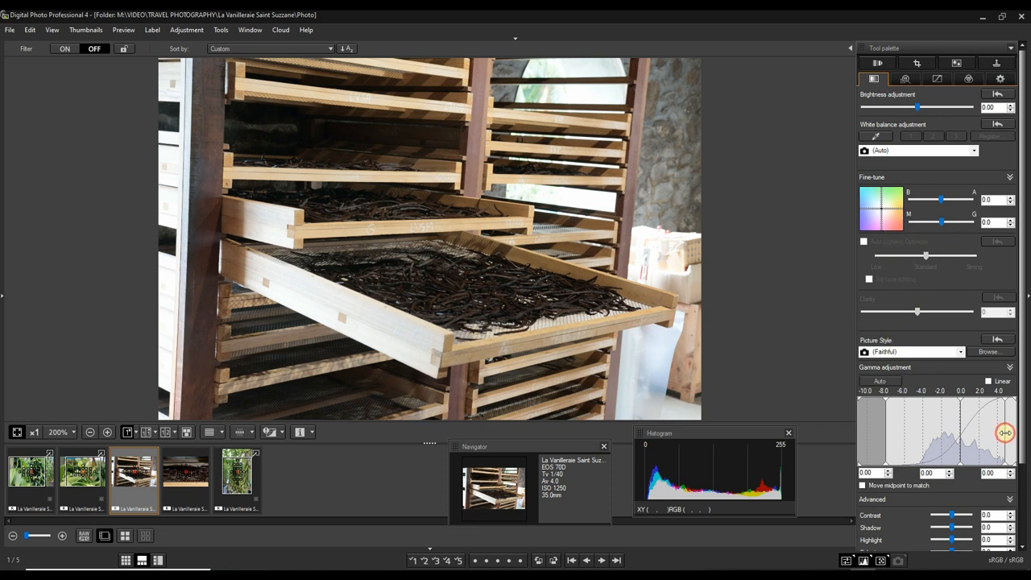
Drag the gamma curve's highlight point to lift the highlights of the drying racks photo
{"action": "left_click_drag", "start_coordinate": [1006, 432], "coordinate": [1015, 432]}
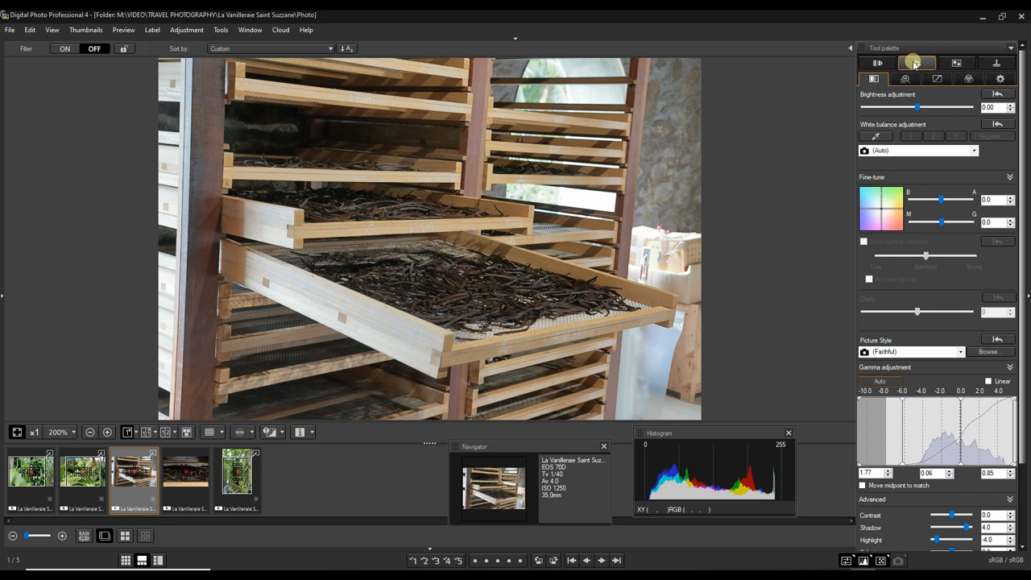
Draw a free-proportion crop frame covering most of the drying racks photo
{"action": "left_click", "coordinate": [917, 63]}
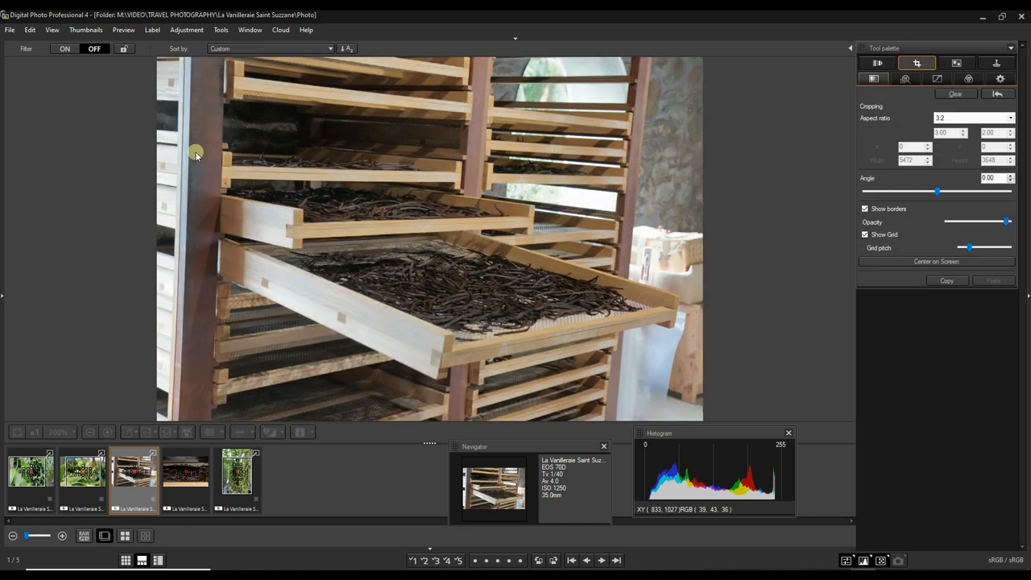
{"action": "left_click_drag", "start_coordinate": [197, 153], "coordinate": [442, 280]}
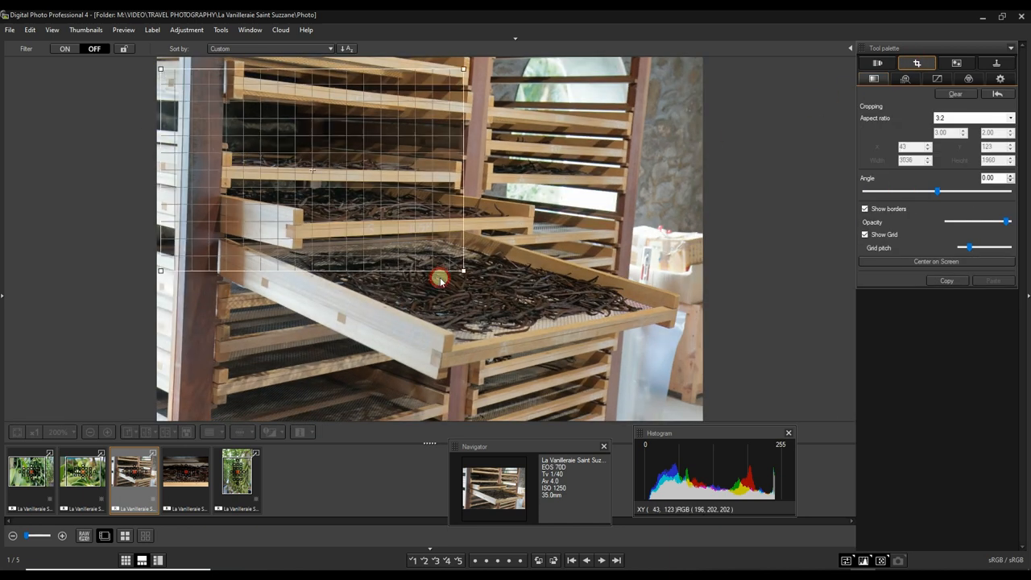
{"action": "left_click_drag", "start_coordinate": [438, 277], "coordinate": [689, 422]}
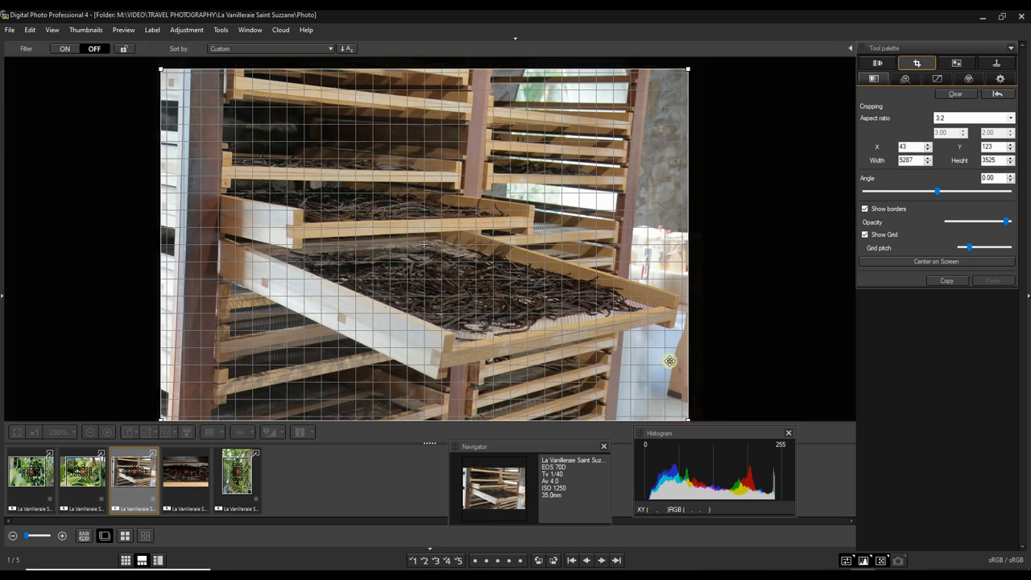
{"action": "mouse_move", "coordinate": [160, 245]}
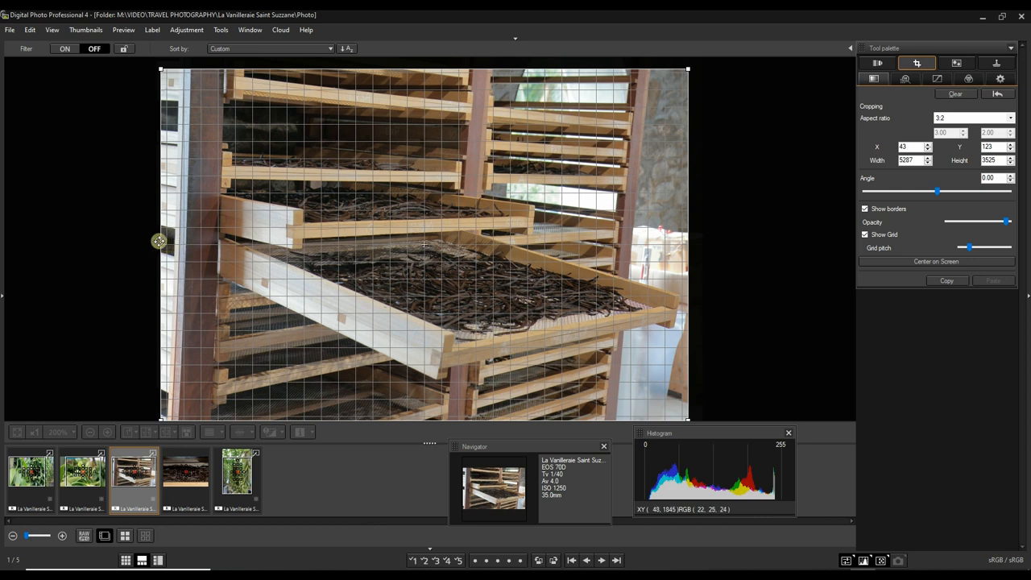
{"action": "mouse_move", "coordinate": [635, 87]}
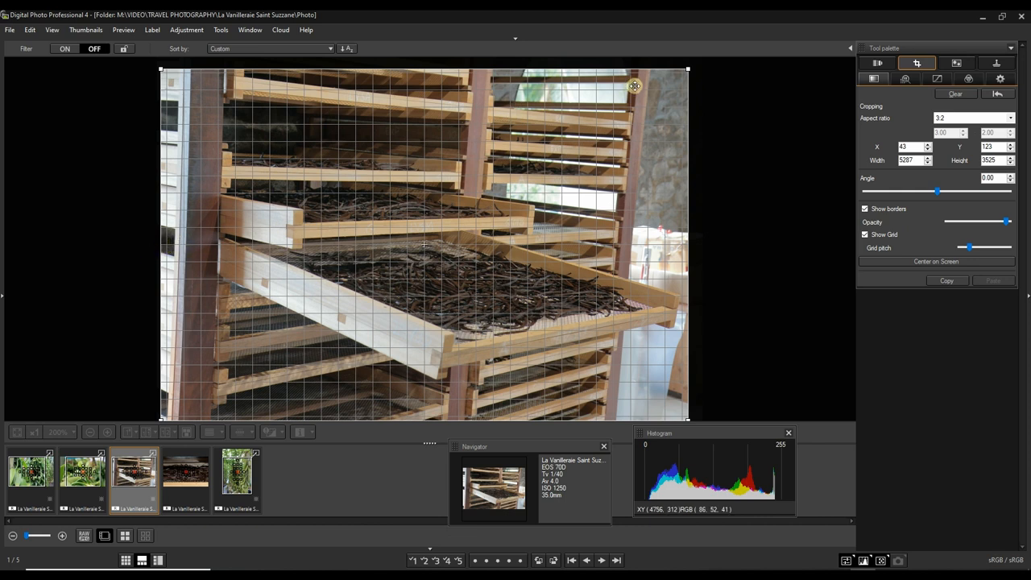
{"action": "left_click_drag", "start_coordinate": [635, 85], "coordinate": [664, 64]}
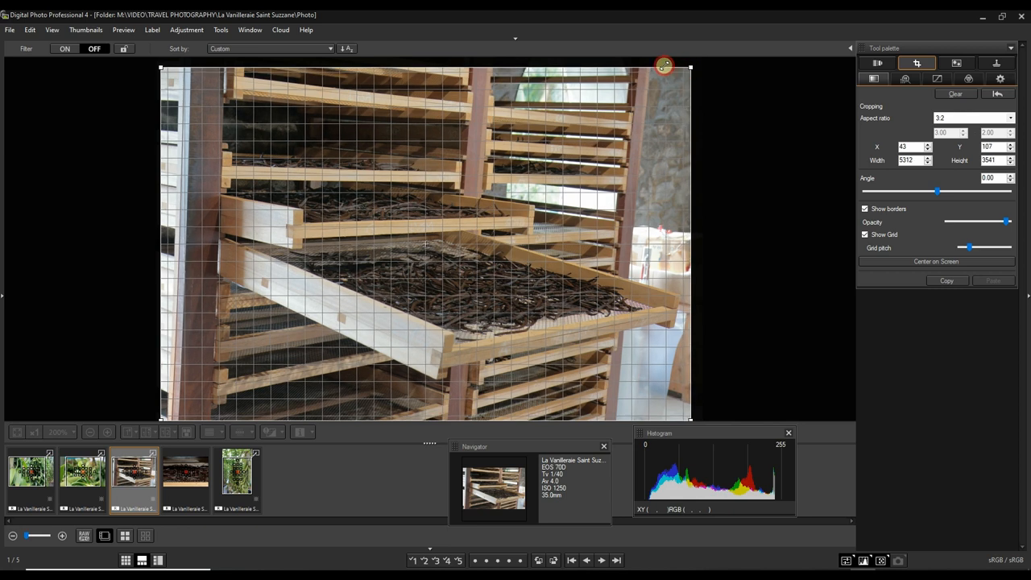
{"action": "left_click", "coordinate": [1010, 117]}
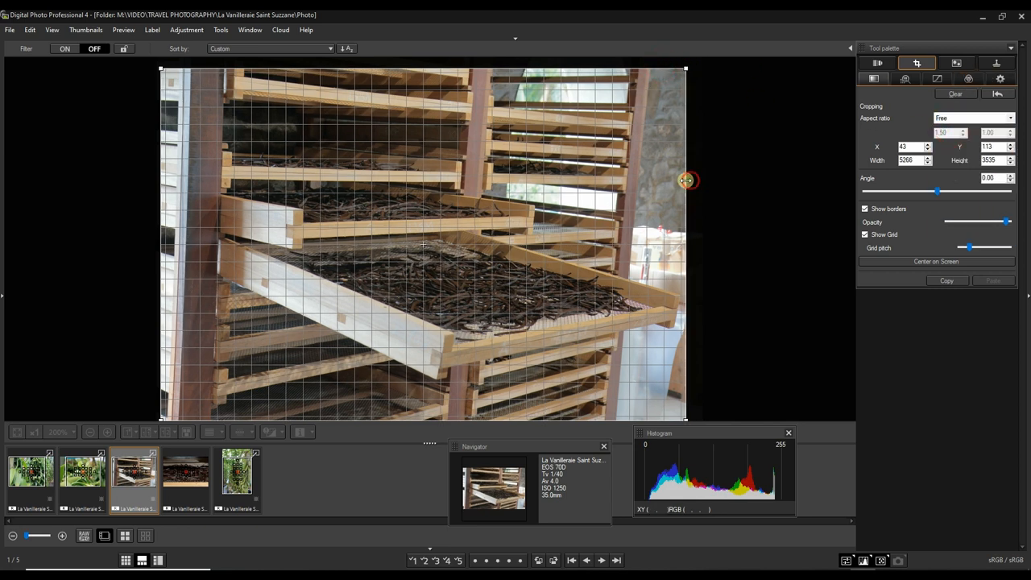
Pull in the crop's right edge and tilt the photo slightly to straighten the racks
{"action": "left_click_drag", "start_coordinate": [686, 181], "coordinate": [682, 181]}
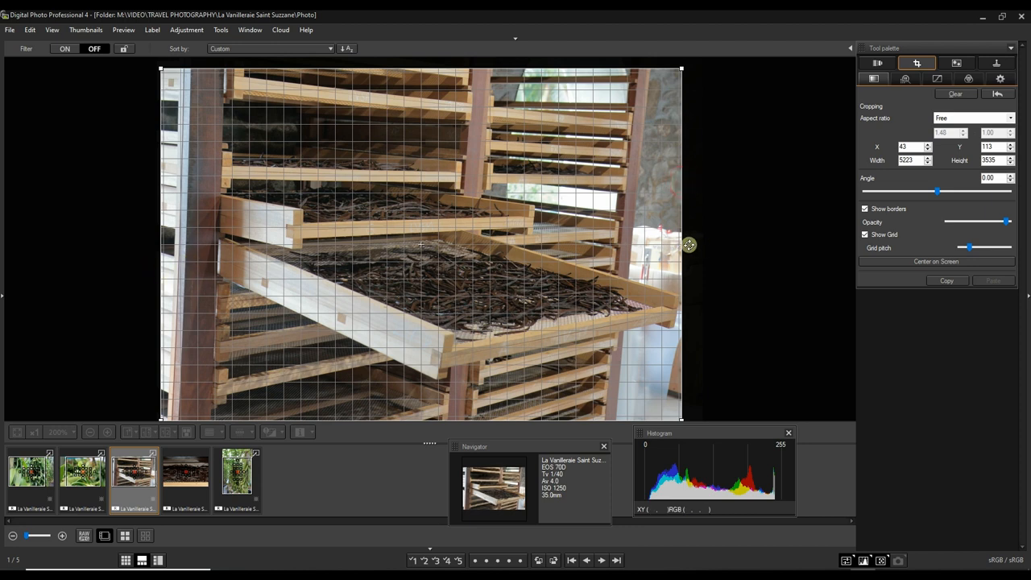
{"action": "left_click_drag", "start_coordinate": [683, 245], "coordinate": [688, 248]}
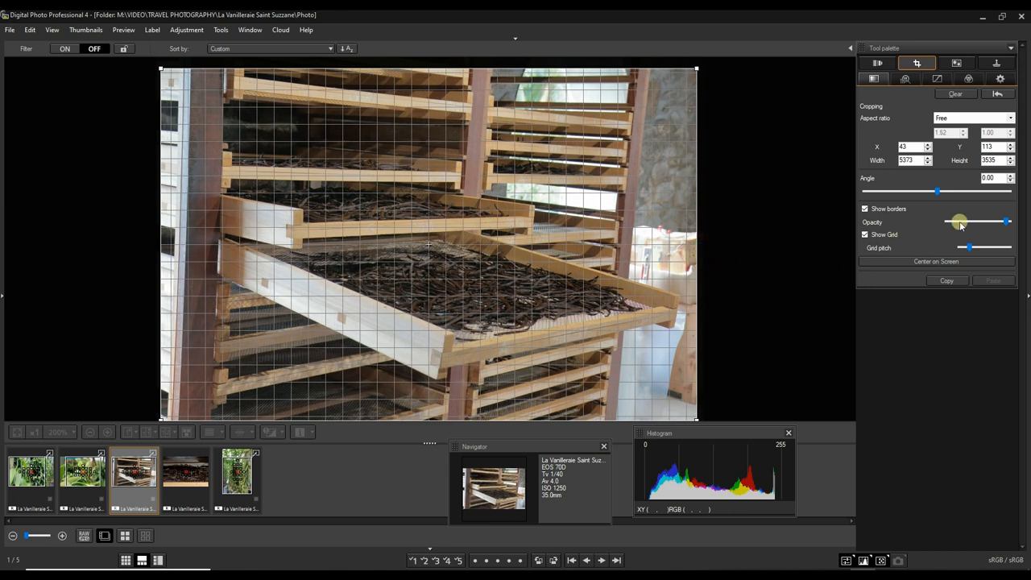
{"action": "left_click_drag", "start_coordinate": [938, 190], "coordinate": [935, 191]}
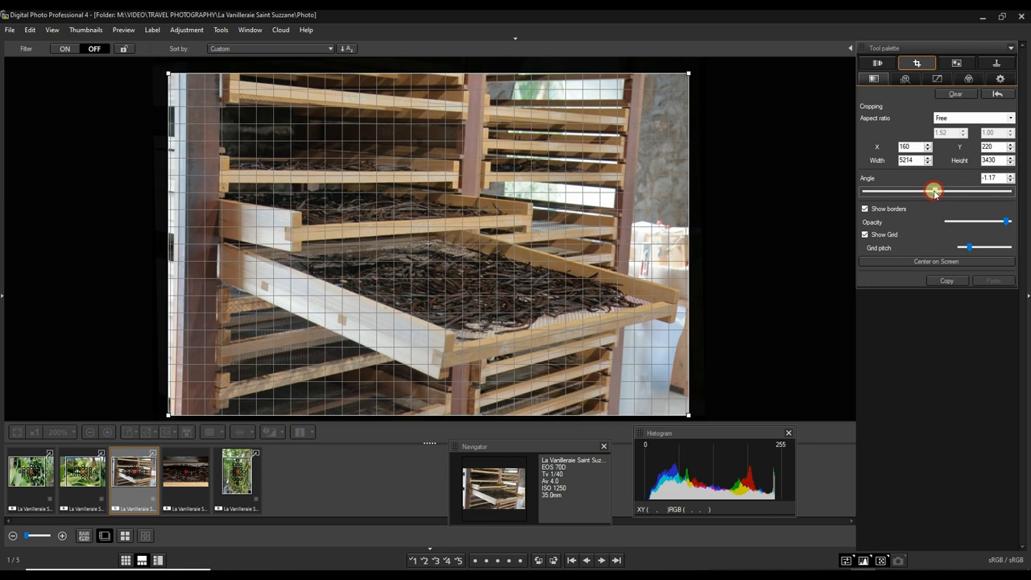
{"action": "left_click_drag", "start_coordinate": [933, 190], "coordinate": [925, 190]}
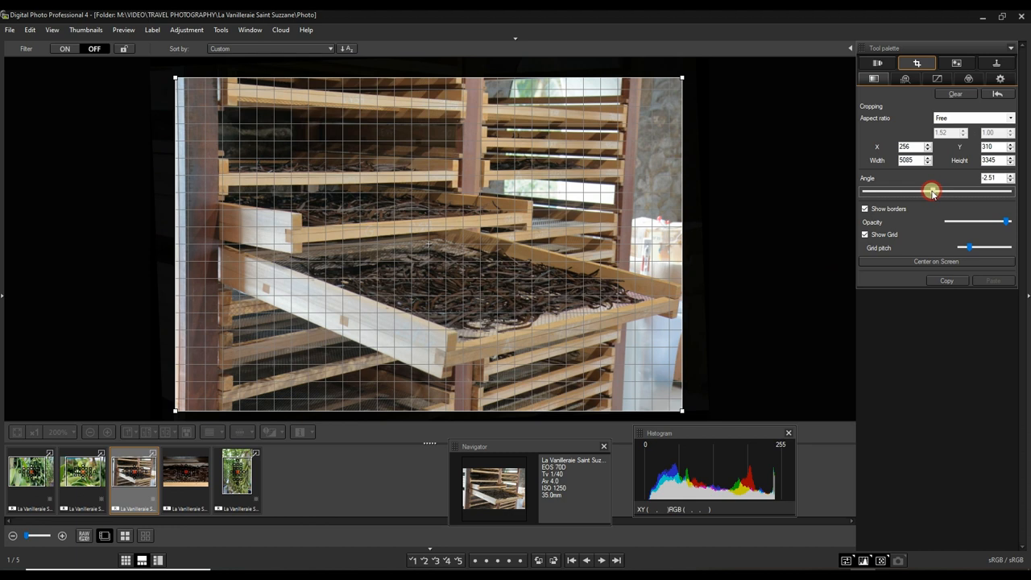
{"action": "left_click_drag", "start_coordinate": [931, 190], "coordinate": [933, 190]}
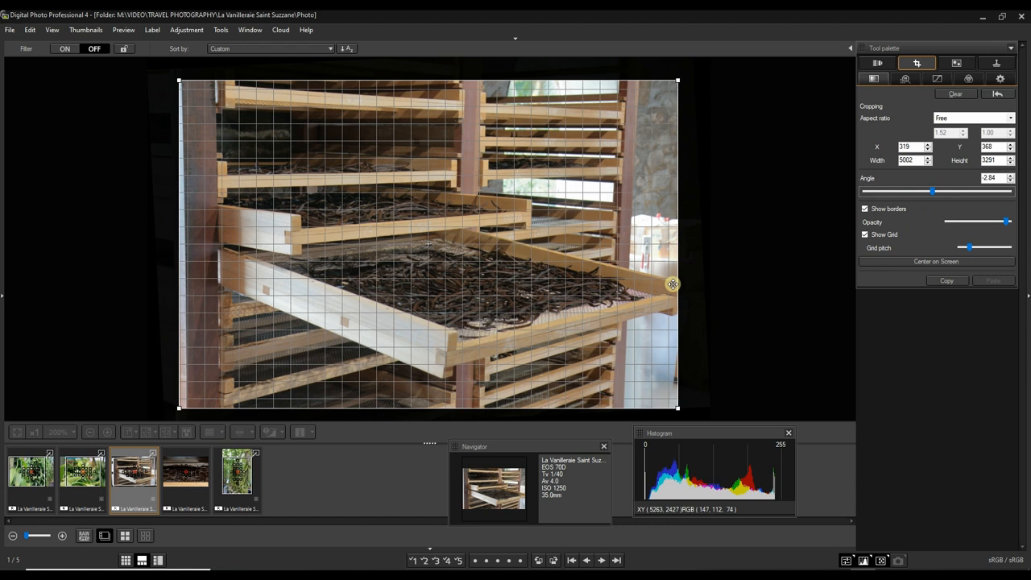
{"action": "mouse_move", "coordinate": [777, 245]}
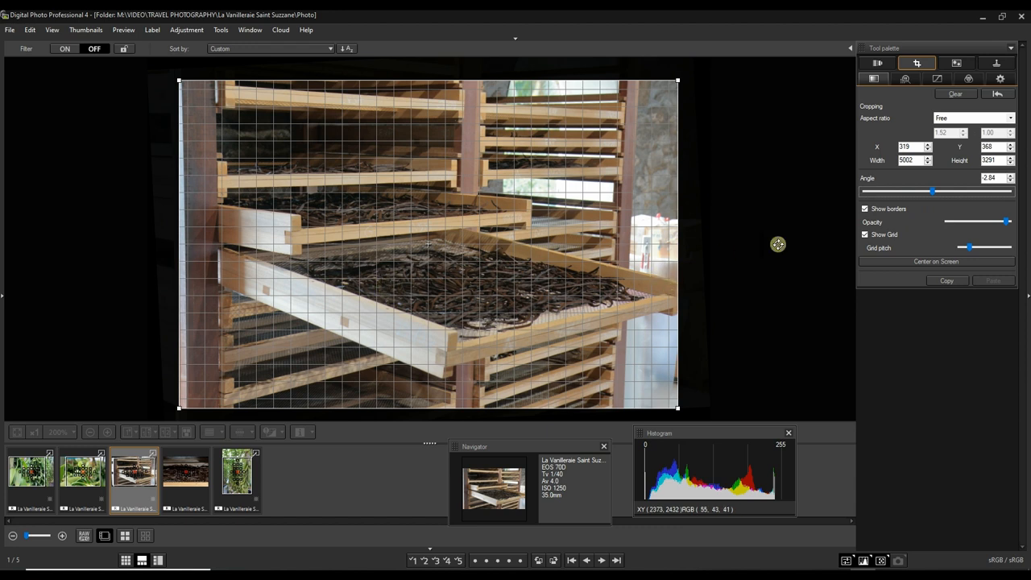
{"action": "mouse_move", "coordinate": [180, 280]}
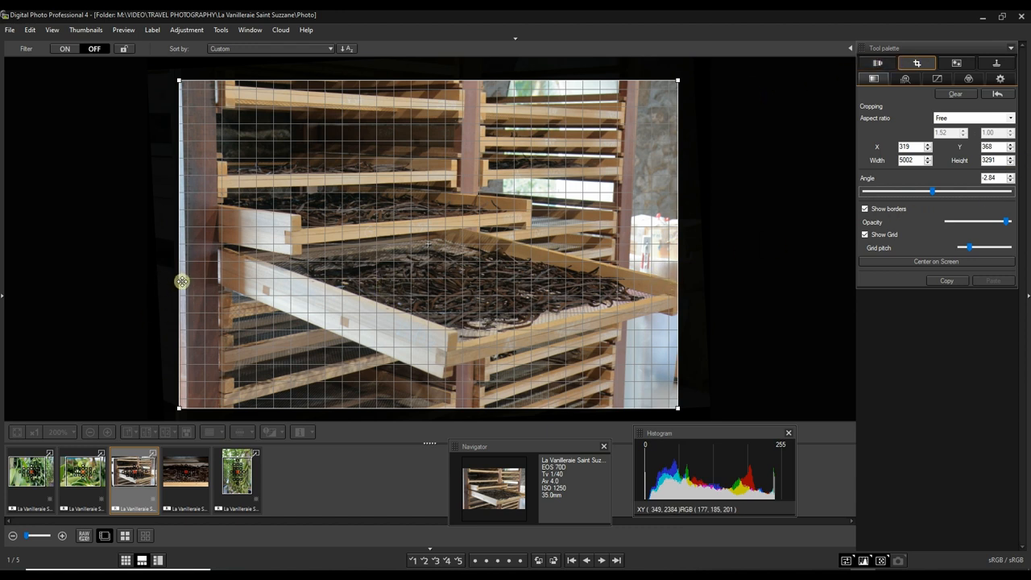
Narrow the crop from the left edge and return to the Basic adjustments
{"action": "left_click_drag", "start_coordinate": [180, 280], "coordinate": [192, 291]}
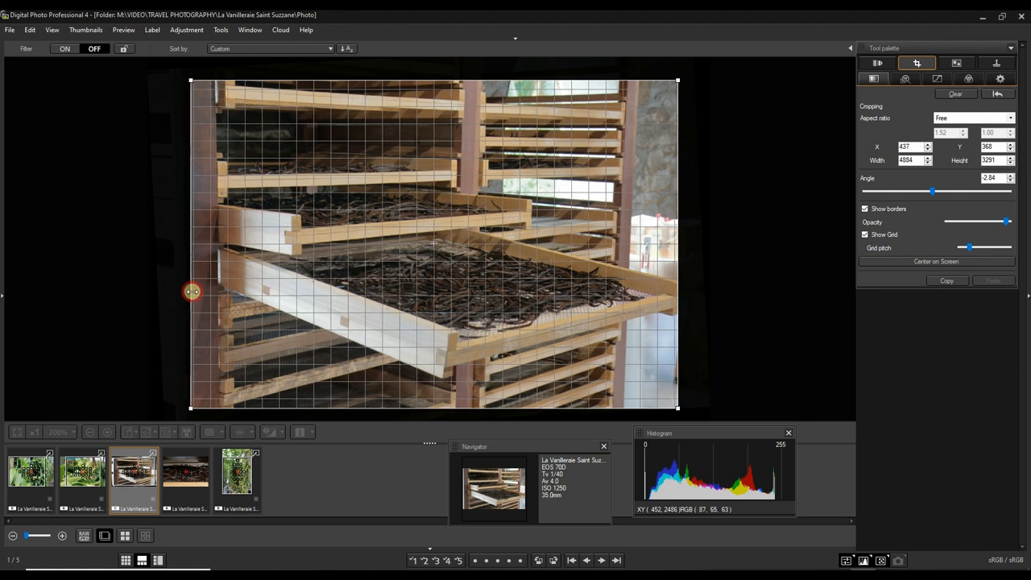
{"action": "left_click_drag", "start_coordinate": [192, 290], "coordinate": [203, 300]}
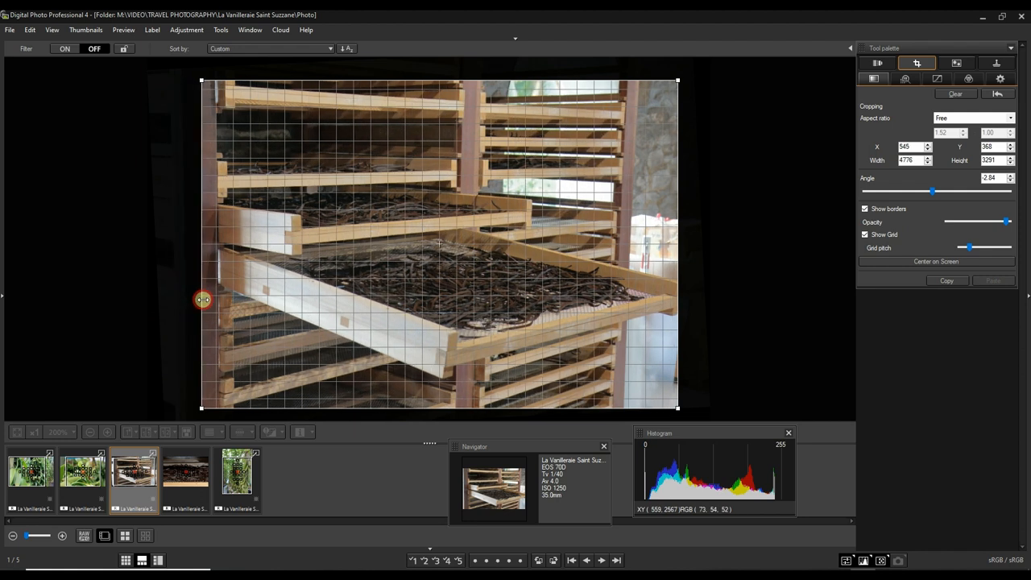
{"action": "mouse_move", "coordinate": [877, 63]}
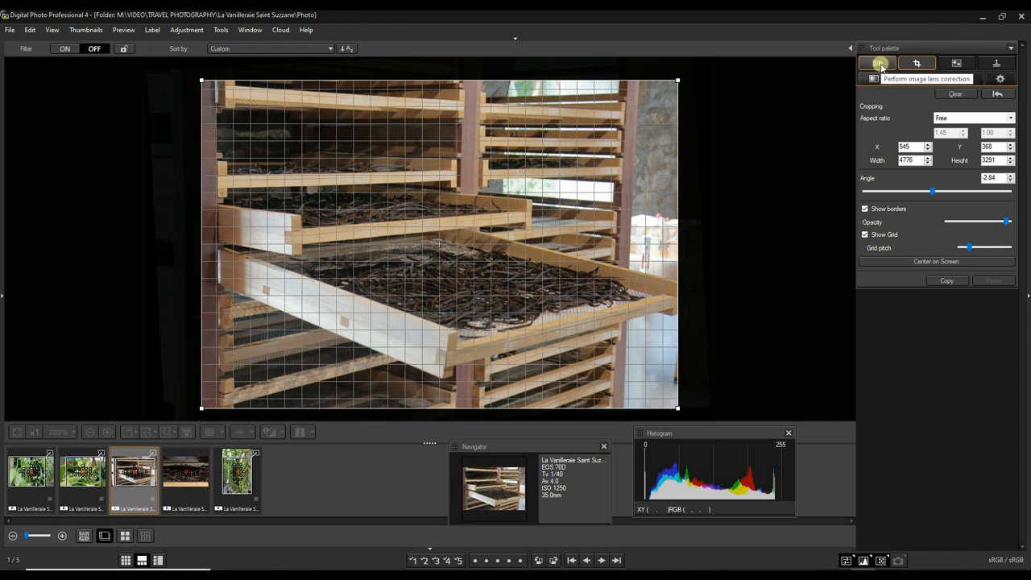
{"action": "left_click", "coordinate": [873, 78]}
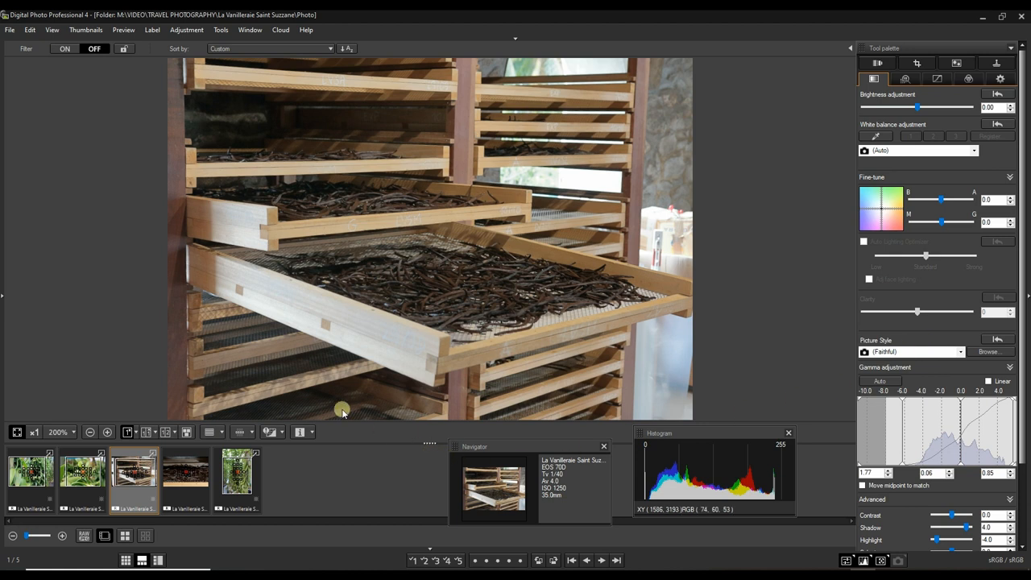
{"action": "mouse_move", "coordinate": [339, 400]}
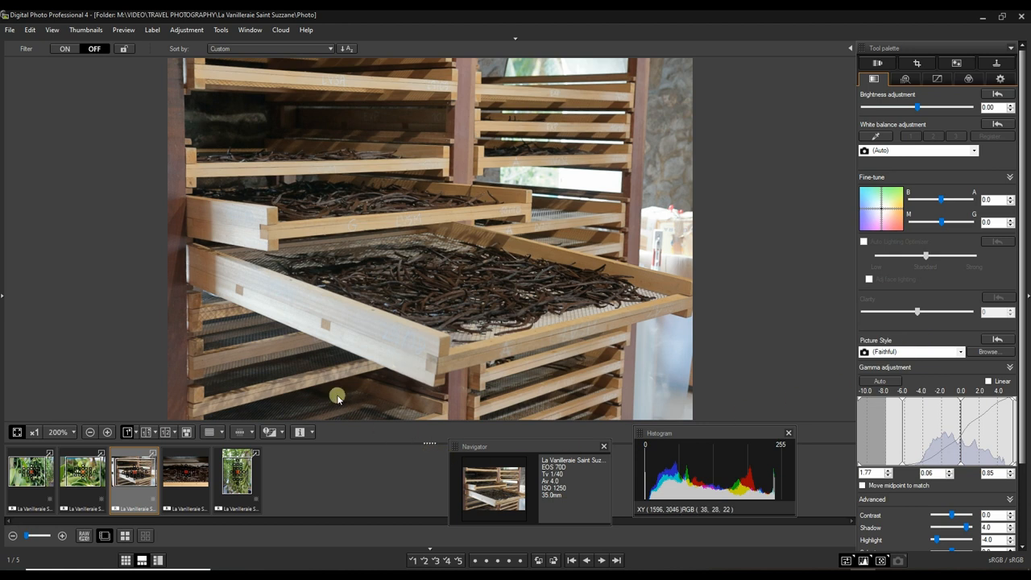
Select the vanilla bean close-up and enable Auto gamma adjustment to brighten it
{"action": "left_click", "coordinate": [187, 471]}
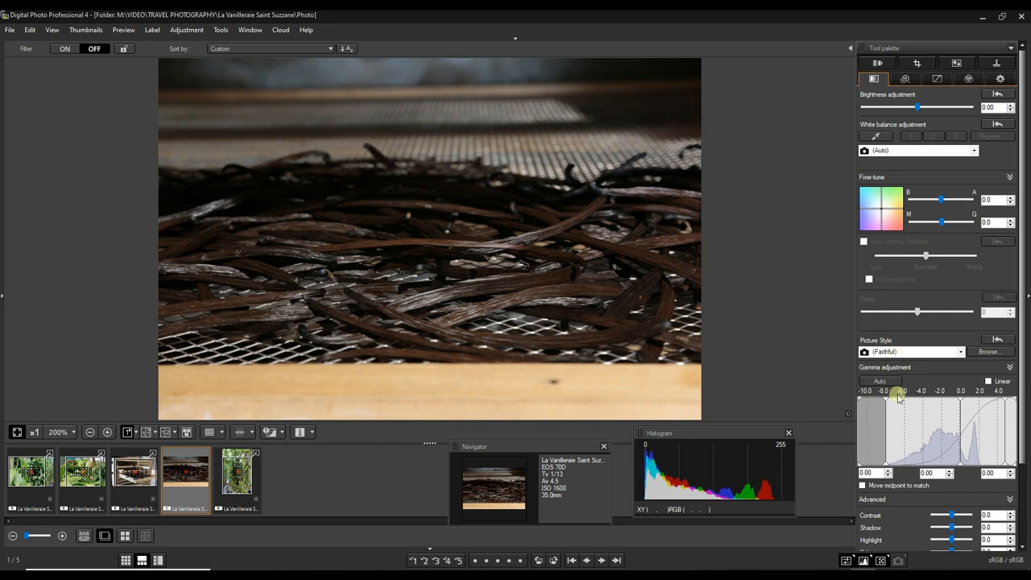
{"action": "left_click", "coordinate": [880, 381]}
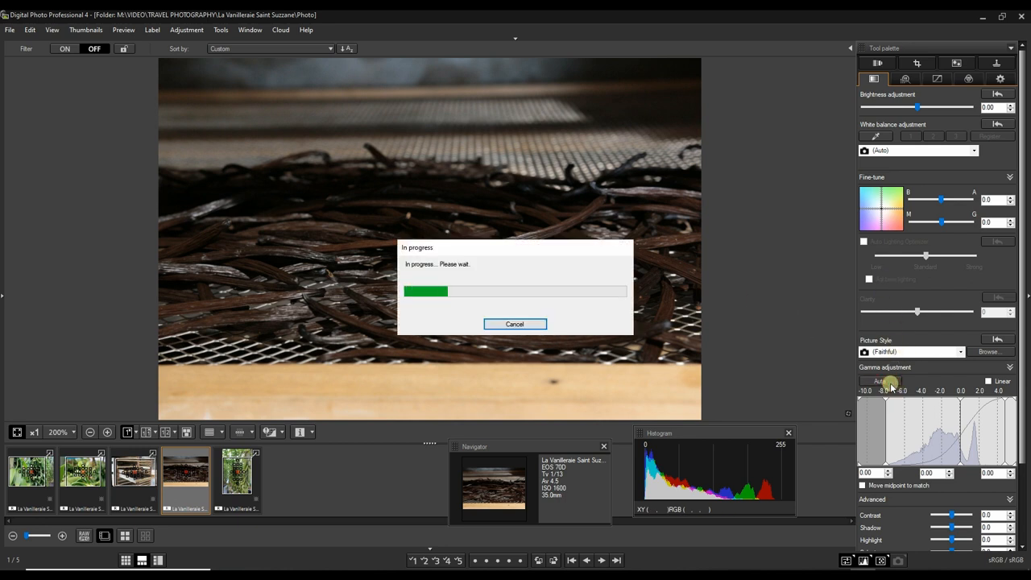
{"action": "left_click", "coordinate": [880, 380]}
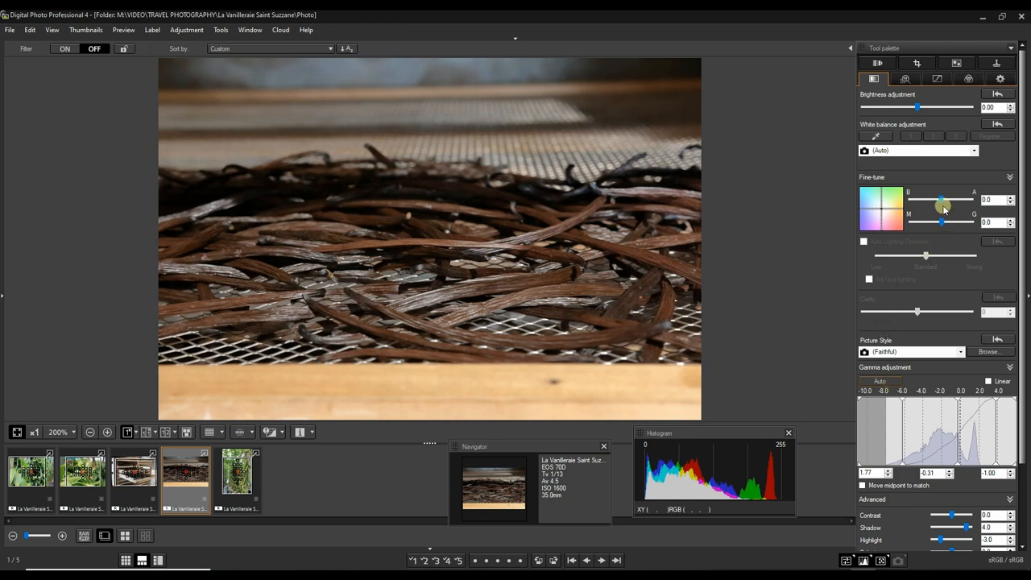
{"action": "left_click", "coordinate": [917, 63]}
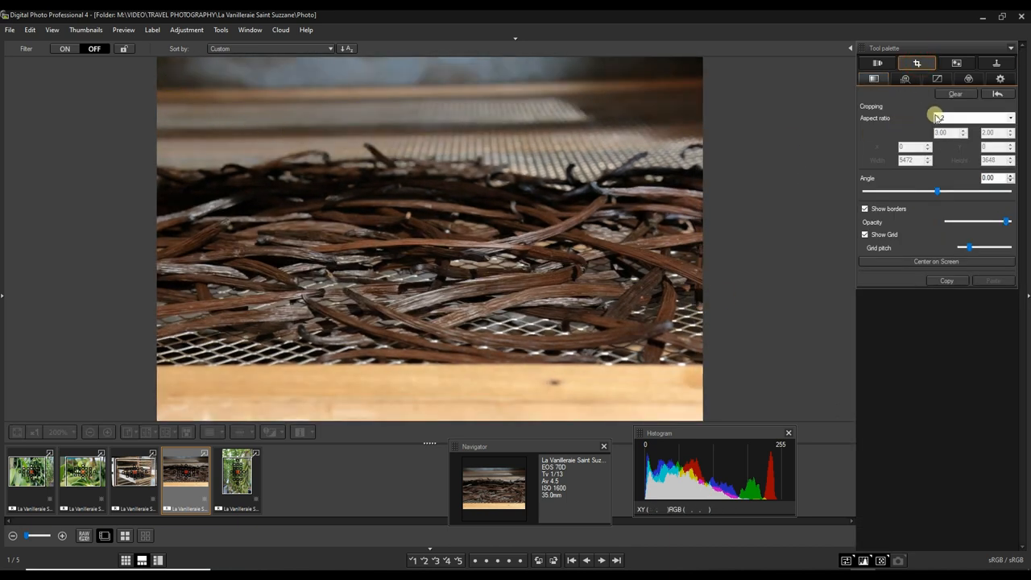
With Free aspect ratio, draw a near-square crop frame over the left part of the bean photo
{"action": "left_click", "coordinate": [971, 118]}
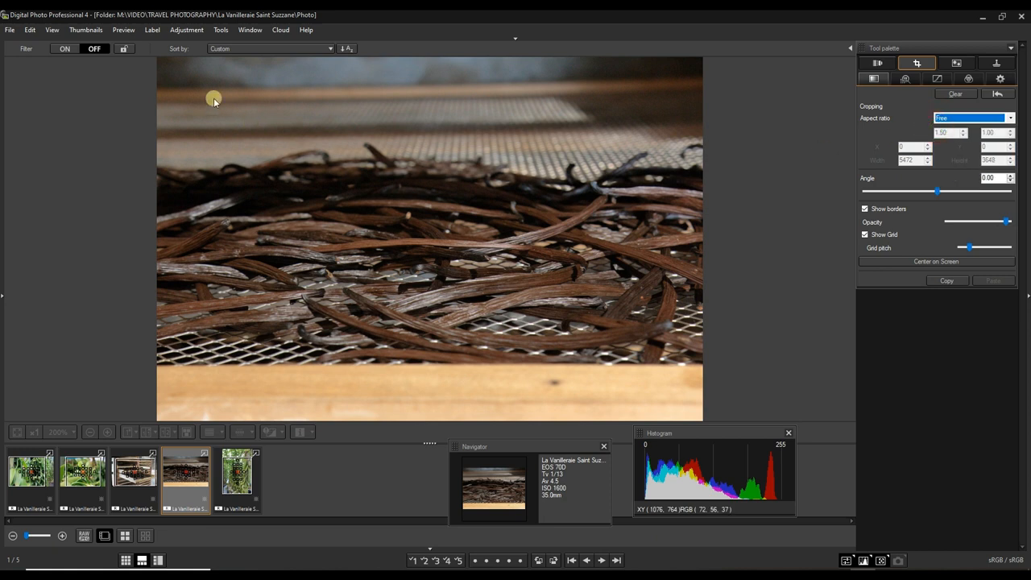
{"action": "left_click_drag", "start_coordinate": [213, 100], "coordinate": [626, 348]}
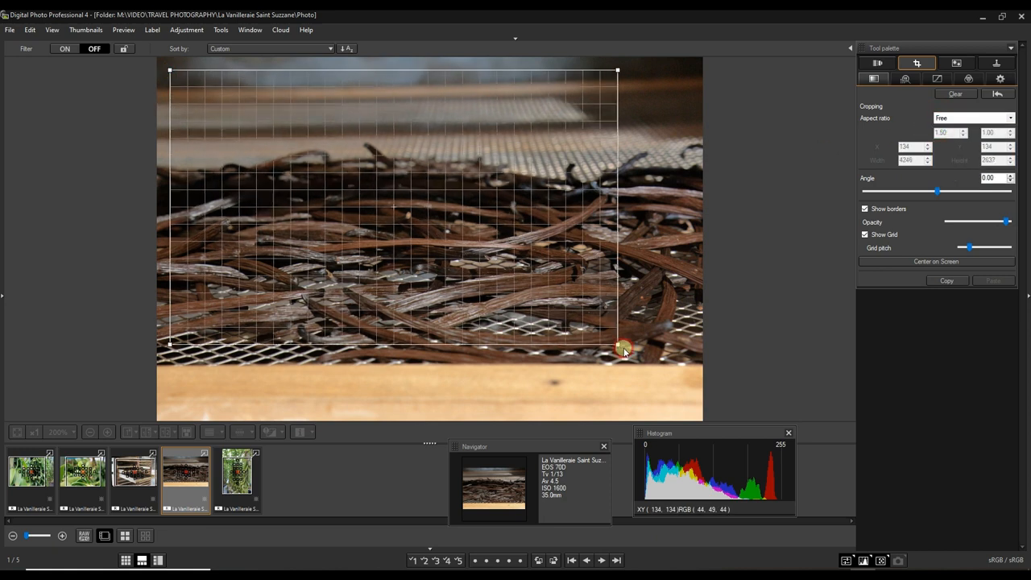
{"action": "left_click_drag", "start_coordinate": [625, 351], "coordinate": [593, 411]}
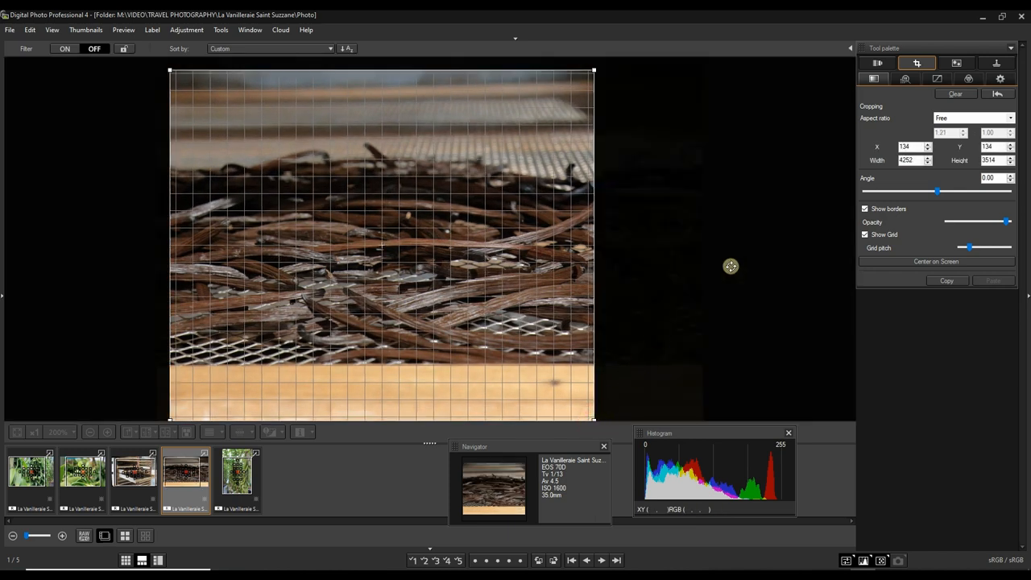
{"action": "mouse_move", "coordinate": [873, 63]}
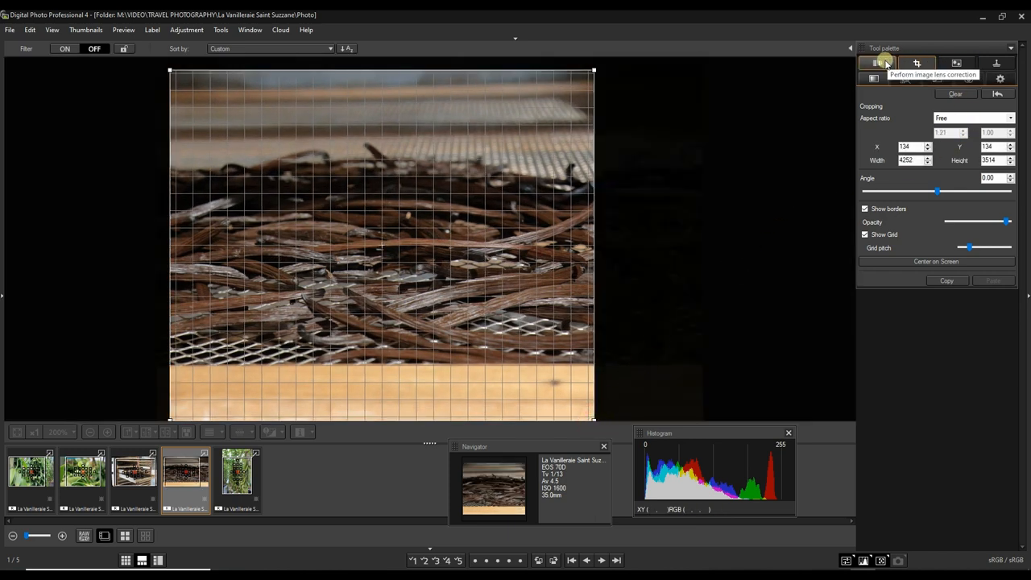
Review the Color, Noise reduction/sharpness and Lens correction palettes, ending on Basic adjustment
{"action": "left_click", "coordinate": [970, 79]}
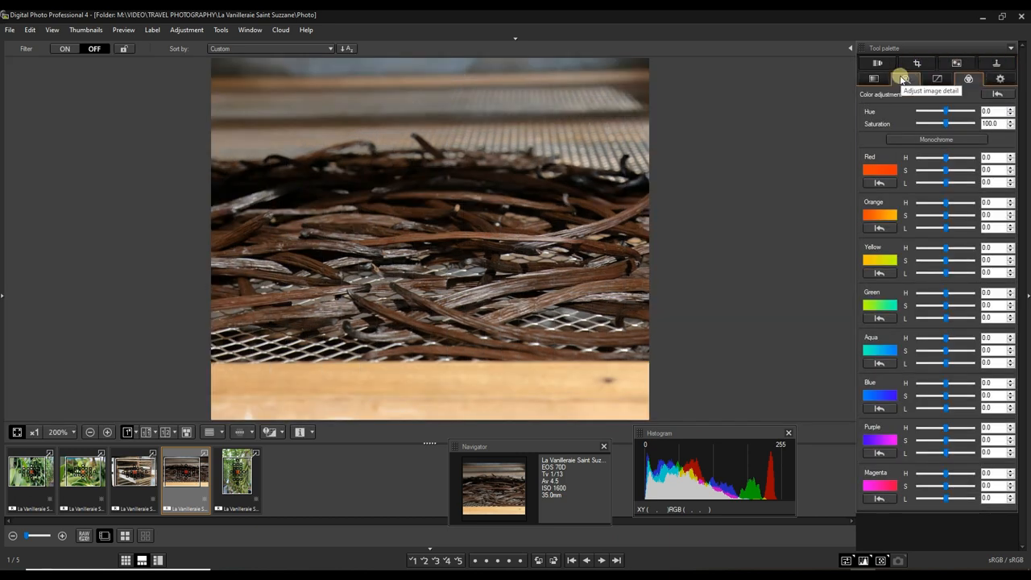
{"action": "left_click", "coordinate": [906, 77]}
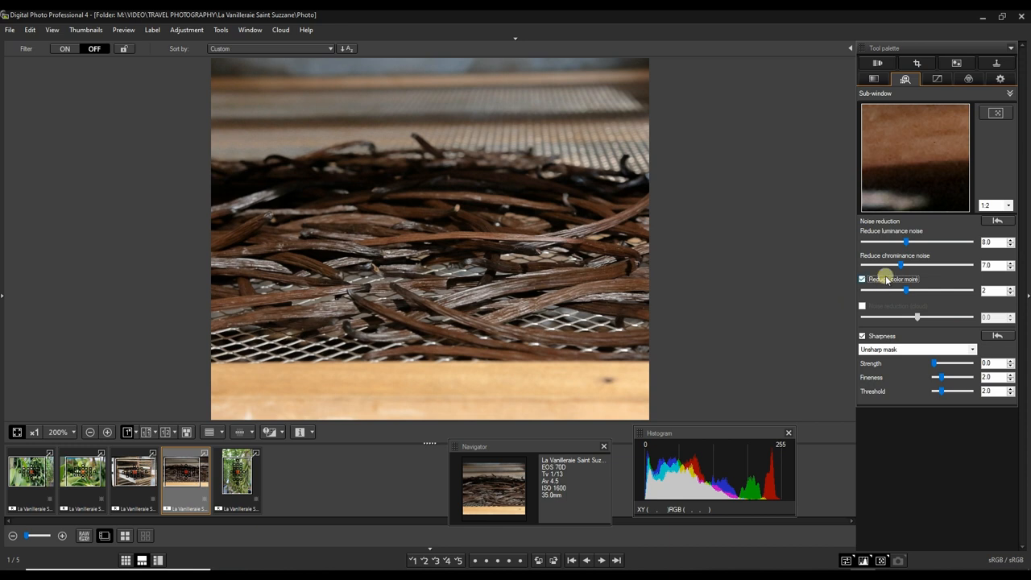
{"action": "left_click", "coordinate": [877, 63]}
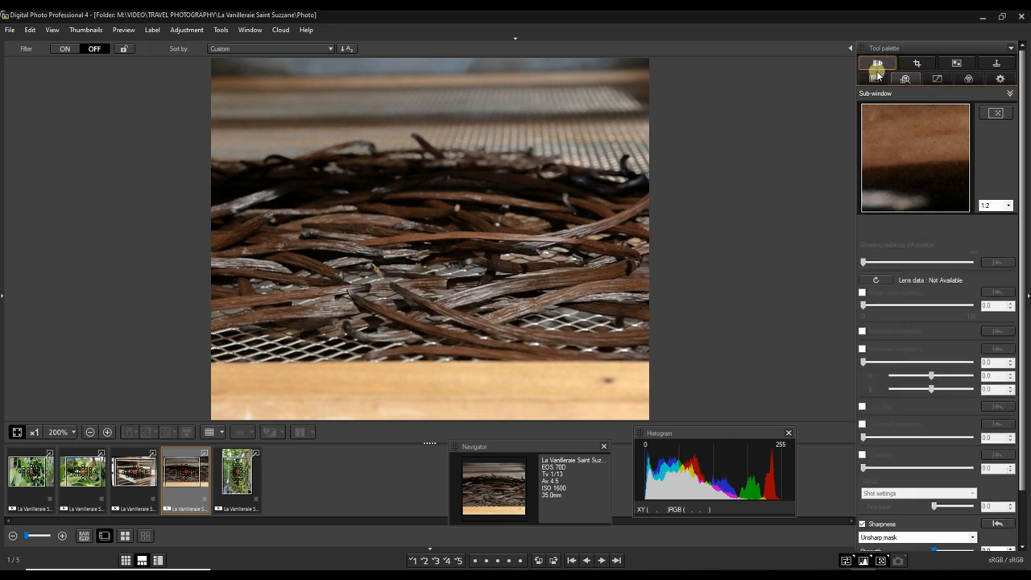
{"action": "left_click", "coordinate": [873, 78]}
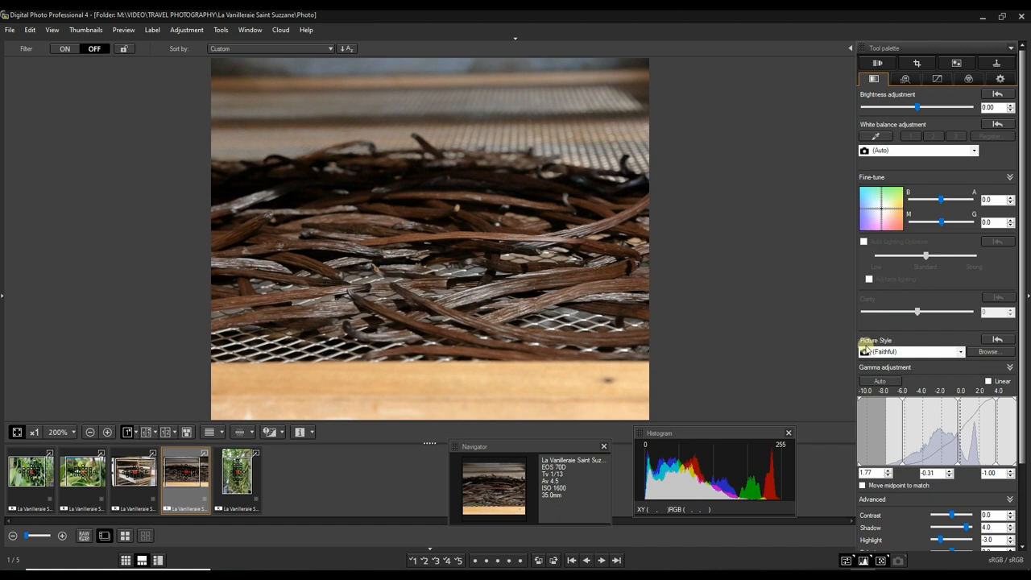
{"action": "mouse_move", "coordinate": [938, 77]}
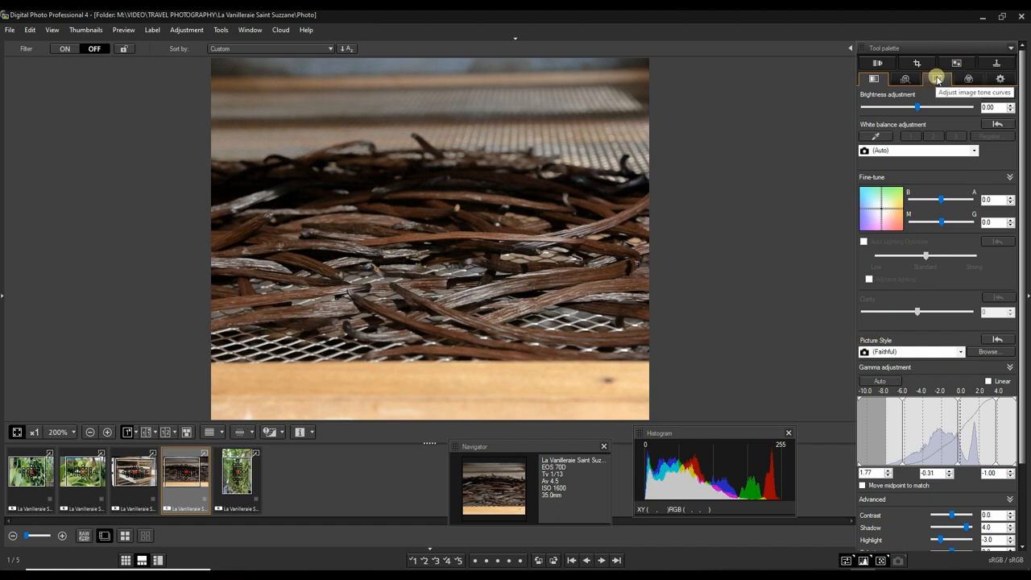
Shrink the bean close-up's crop from its top-right corner and view the result
{"action": "left_click", "coordinate": [917, 62]}
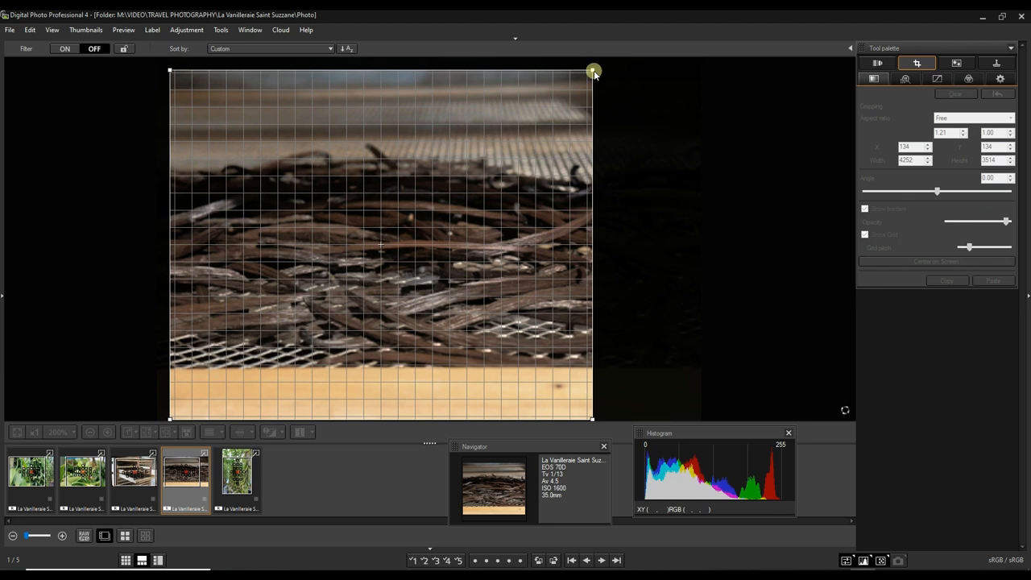
{"action": "left_click_drag", "start_coordinate": [593, 71], "coordinate": [572, 74]}
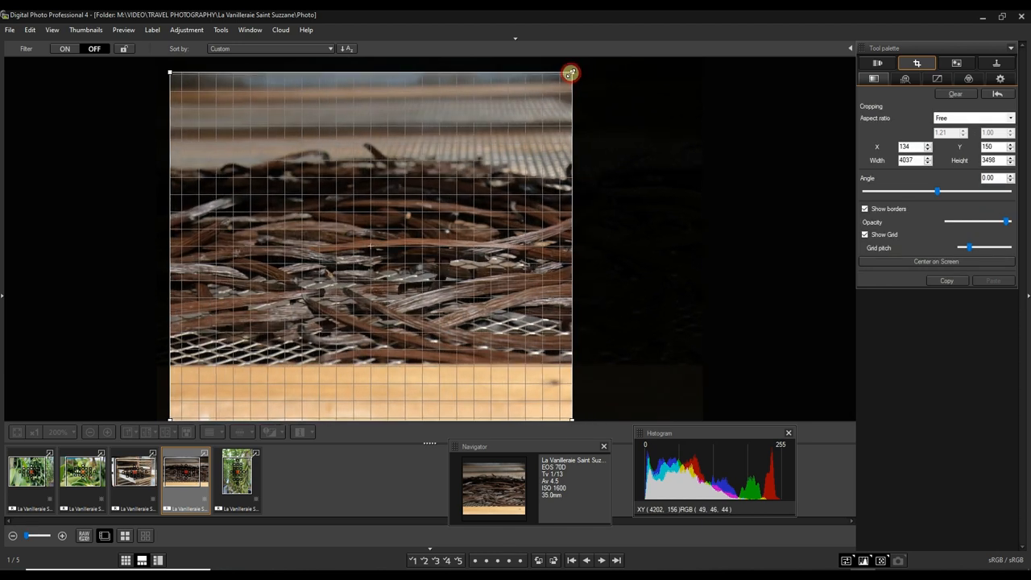
{"action": "left_click_drag", "start_coordinate": [570, 74], "coordinate": [528, 99]}
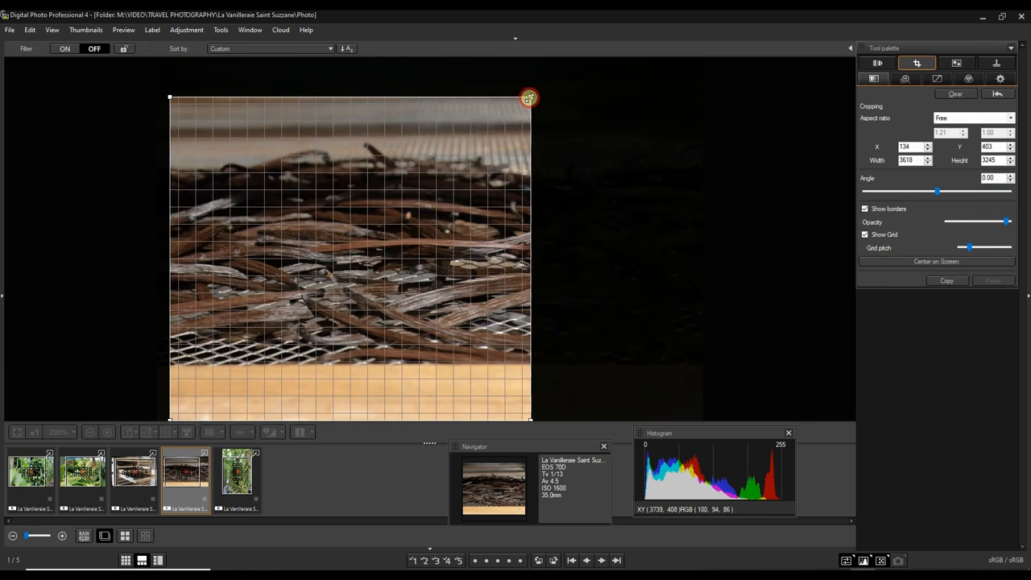
{"action": "left_click", "coordinate": [873, 77]}
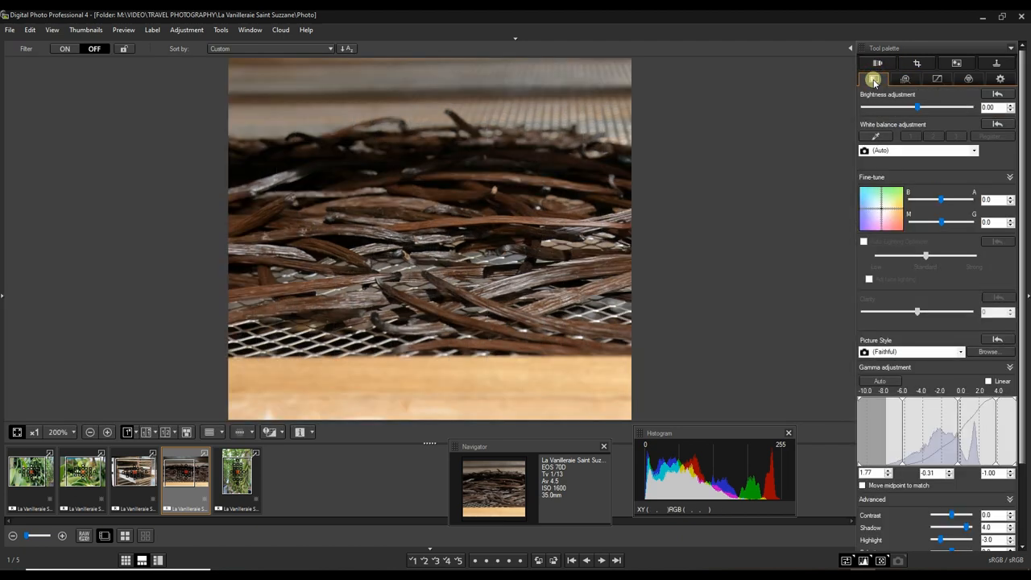
Flip through the vanilla plants and drying racks photos, returning to the bean close-up
{"action": "left_click", "coordinate": [80, 470]}
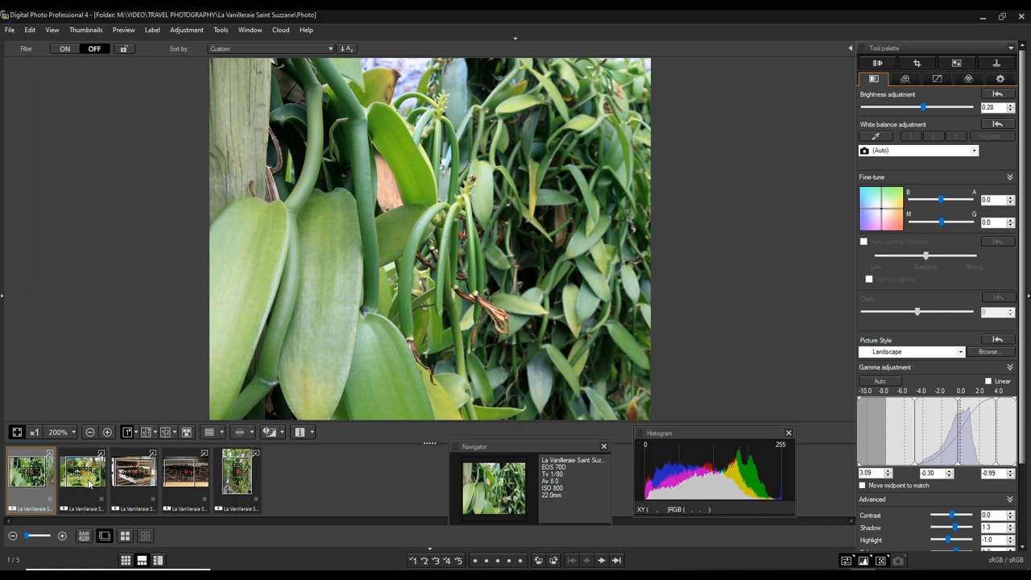
{"action": "left_click", "coordinate": [132, 470]}
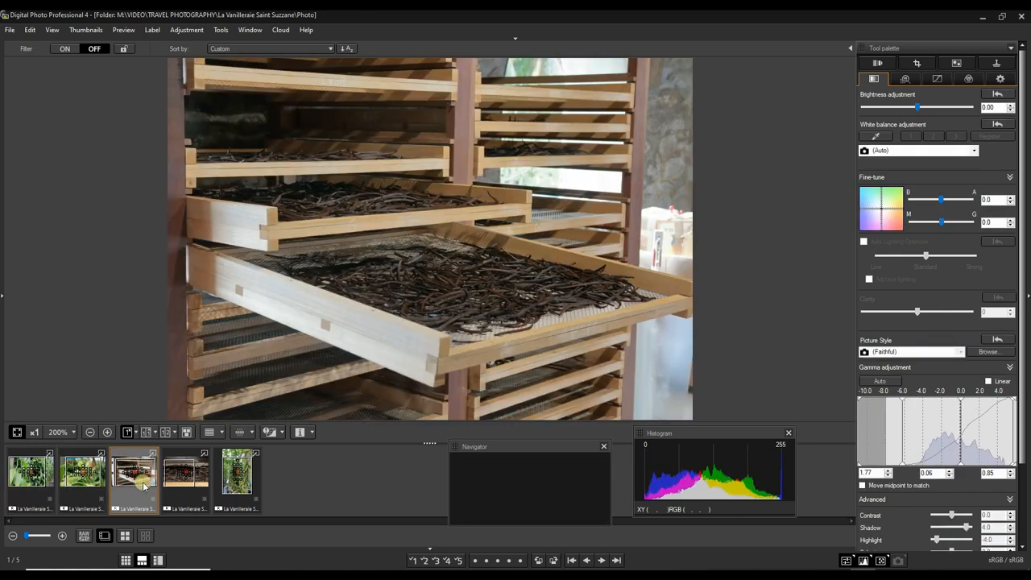
{"action": "left_click", "coordinate": [237, 474]}
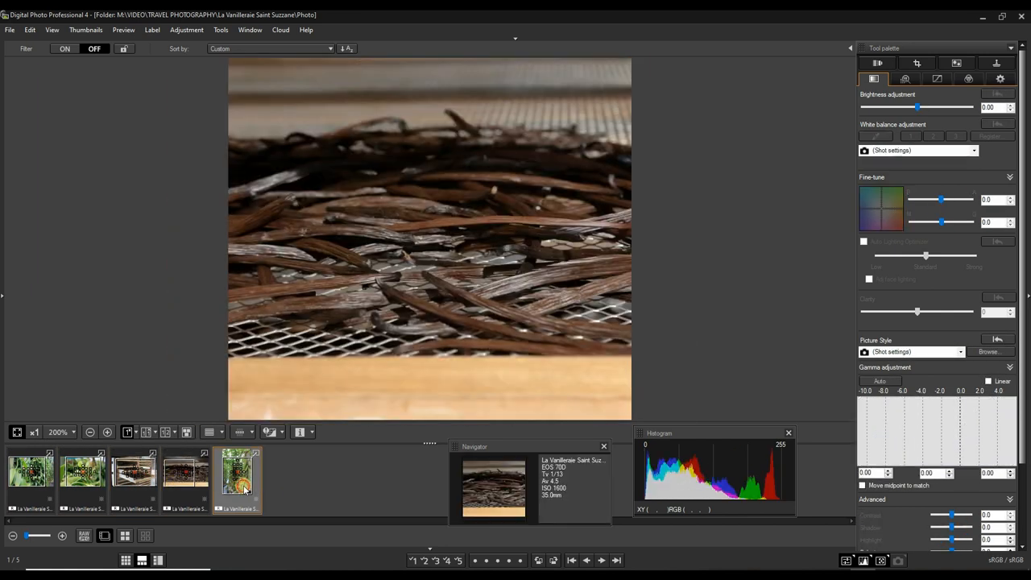